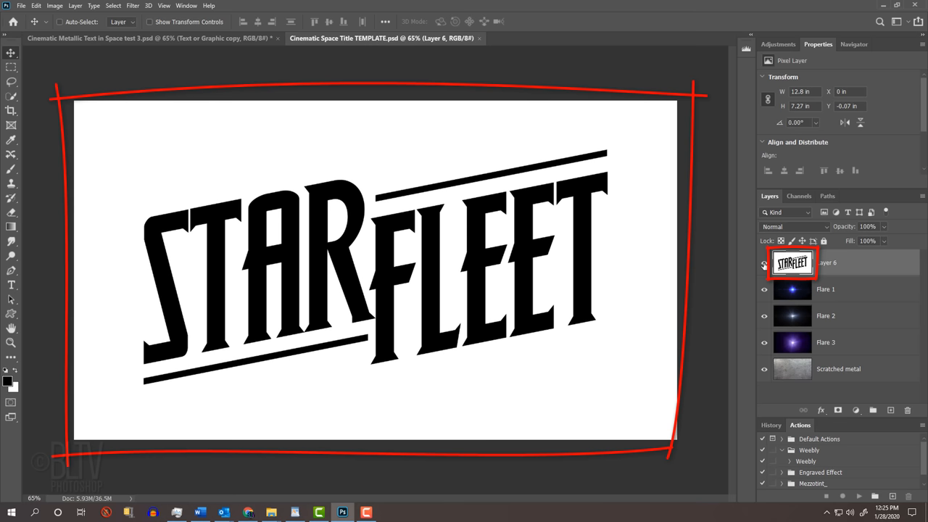
# Hide Layer 6 (STARFLEET title) and Flare 1, Flare 2, Flare 3, leaving only the scratched metal.
pyautogui.click(763, 264)
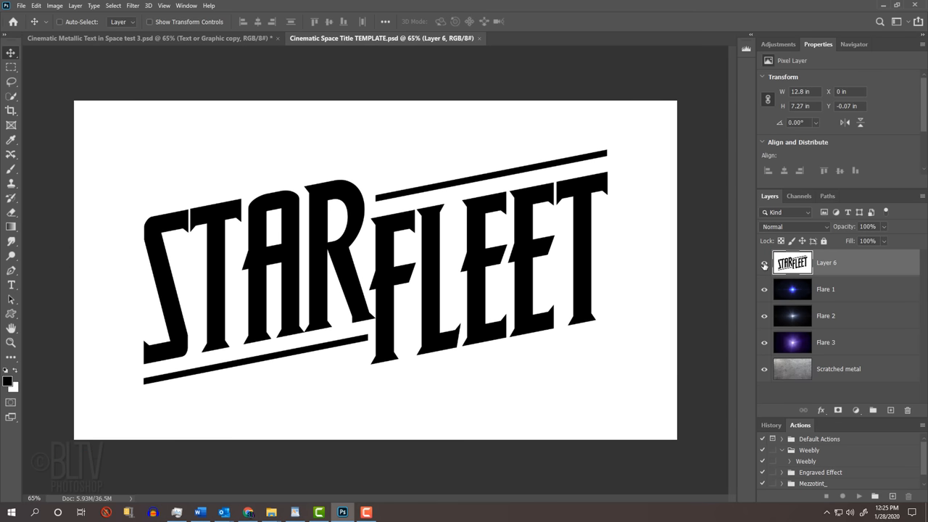
pyautogui.click(762, 262)
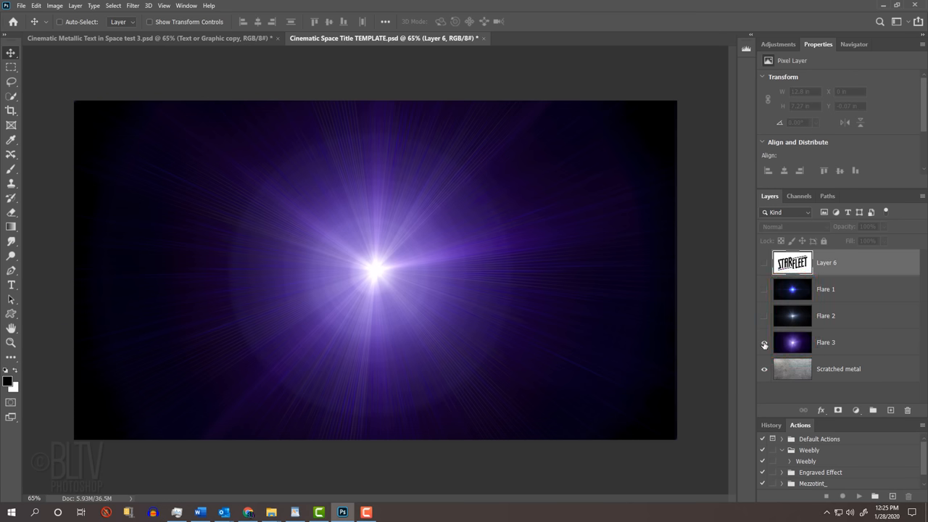
pyautogui.click(763, 342)
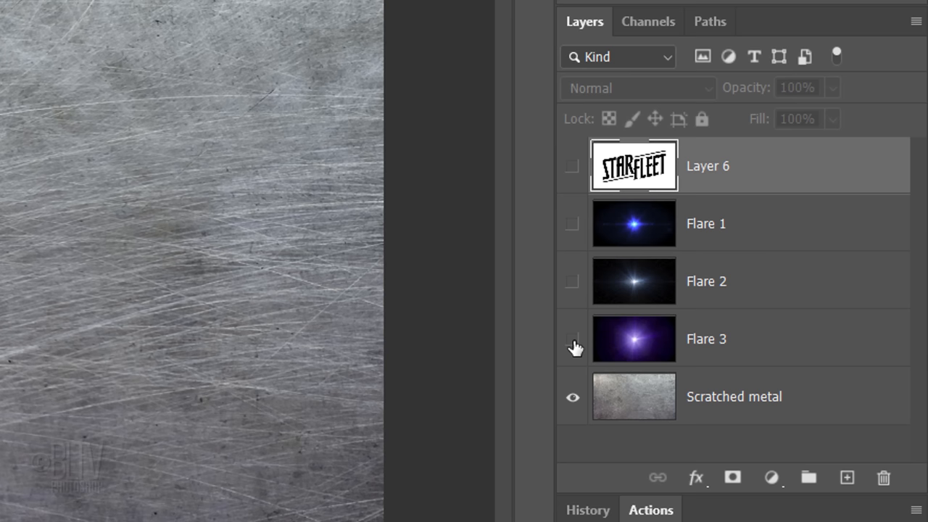
# Add a black-filled layer named Star field beneath Scratched metal and hide the metal layer.
pyautogui.click(634, 396)
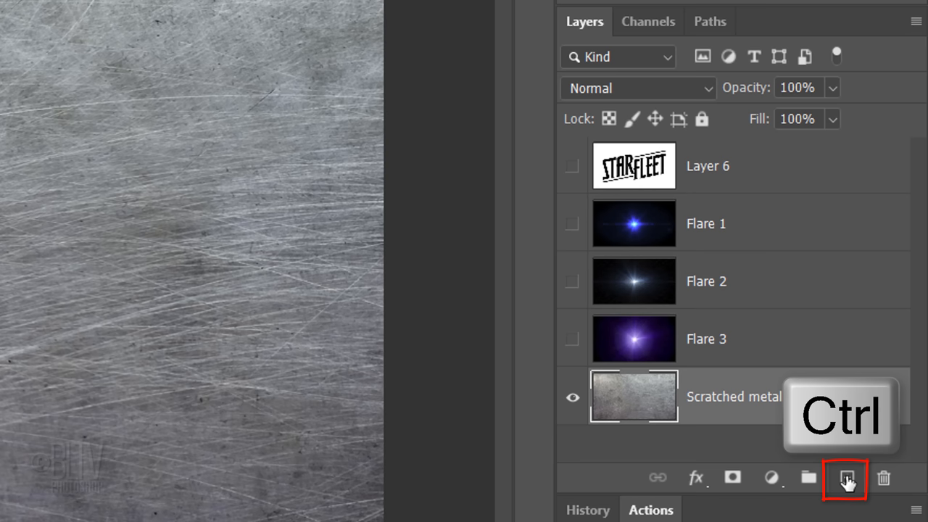
pyautogui.click(844, 479)
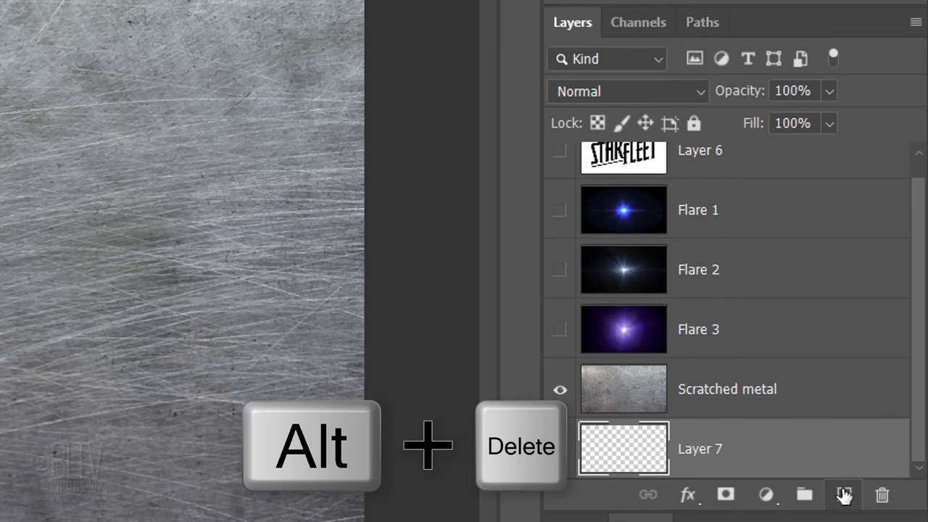
pyautogui.press('alt+Delete')
pyautogui.write('Star field')
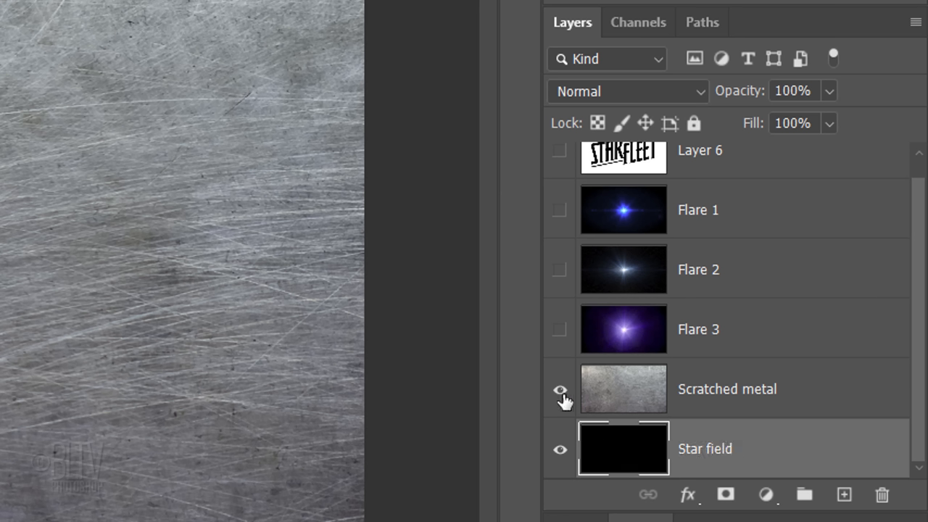
pyautogui.click(560, 389)
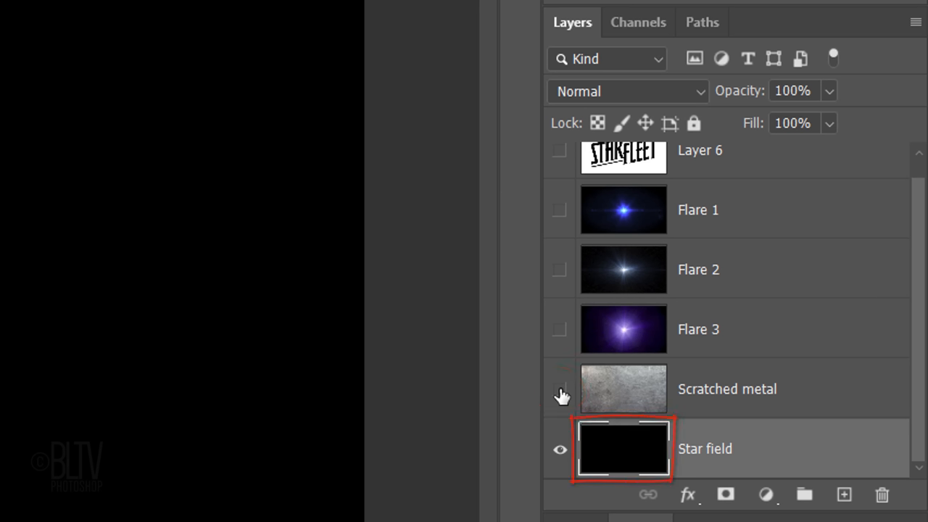
pyautogui.click(623, 449)
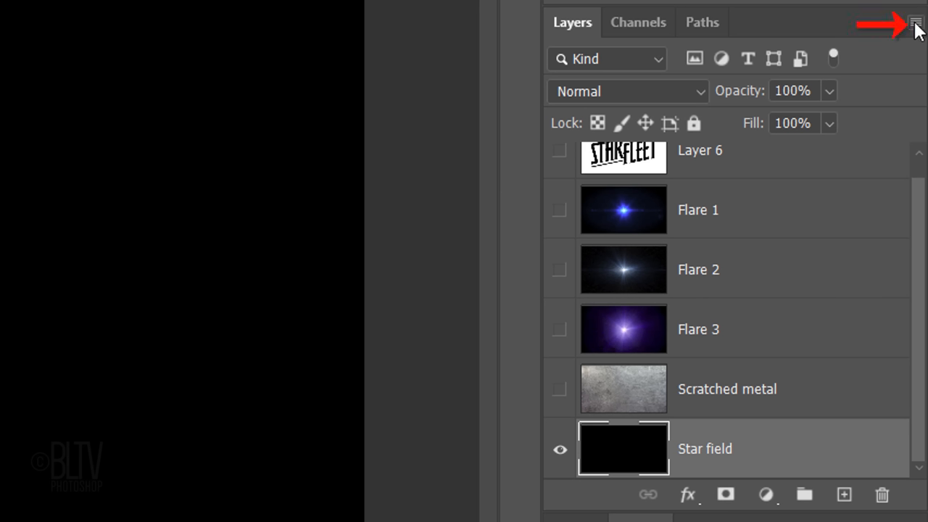
# Make Star field a smart object and apply 35% Gaussian monochromatic noise plus a Gaussian blur.
pyautogui.click(915, 21)
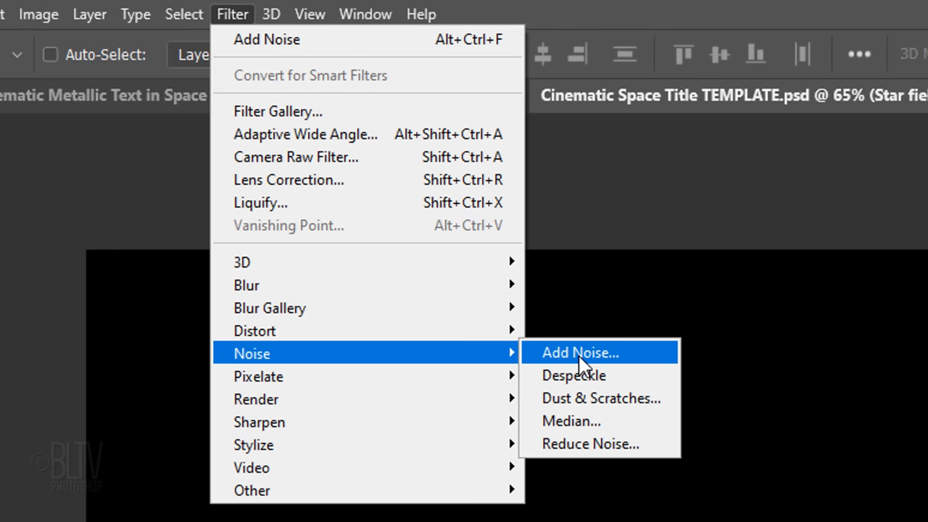
pyautogui.click(580, 352)
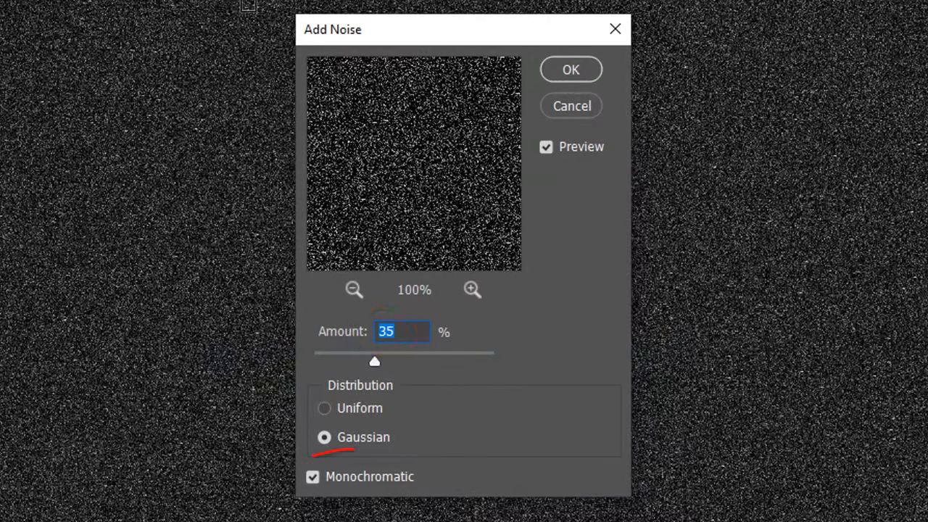
pyautogui.click(572, 70)
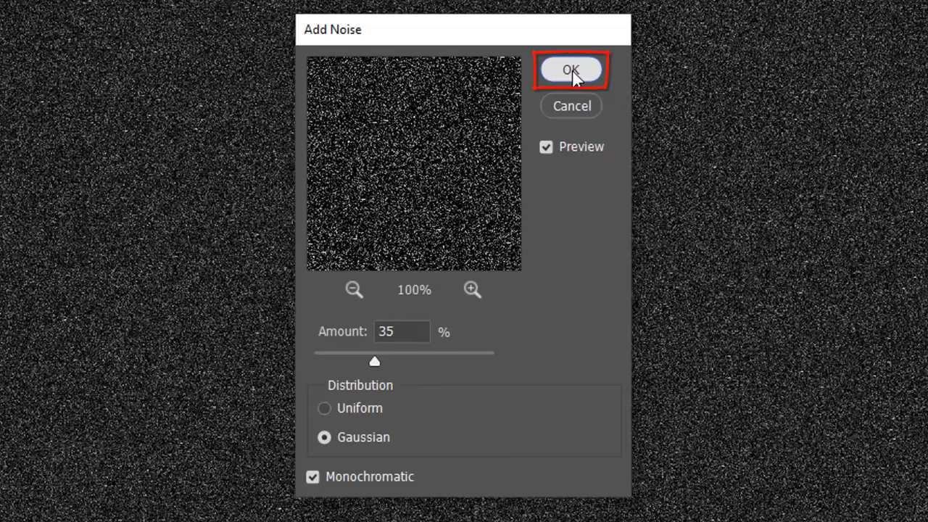
pyautogui.click(572, 70)
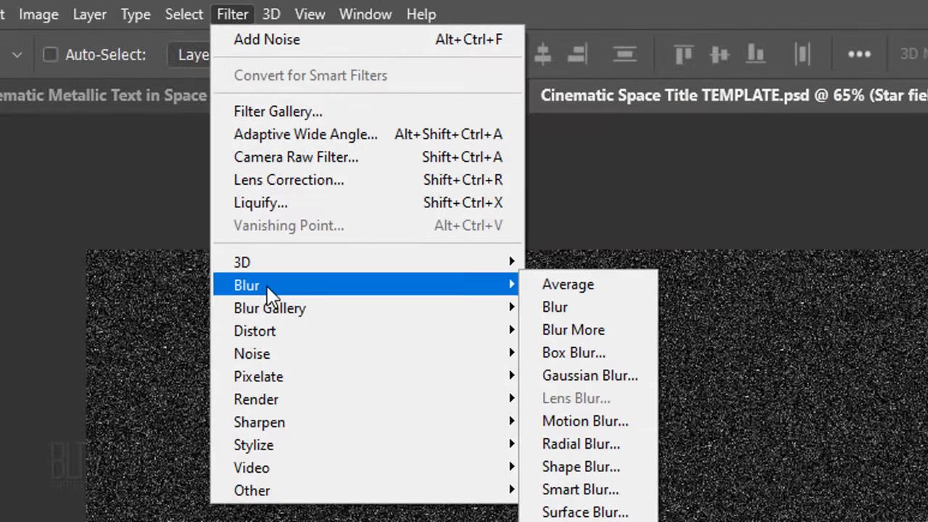
pyautogui.moveTo(590, 376)
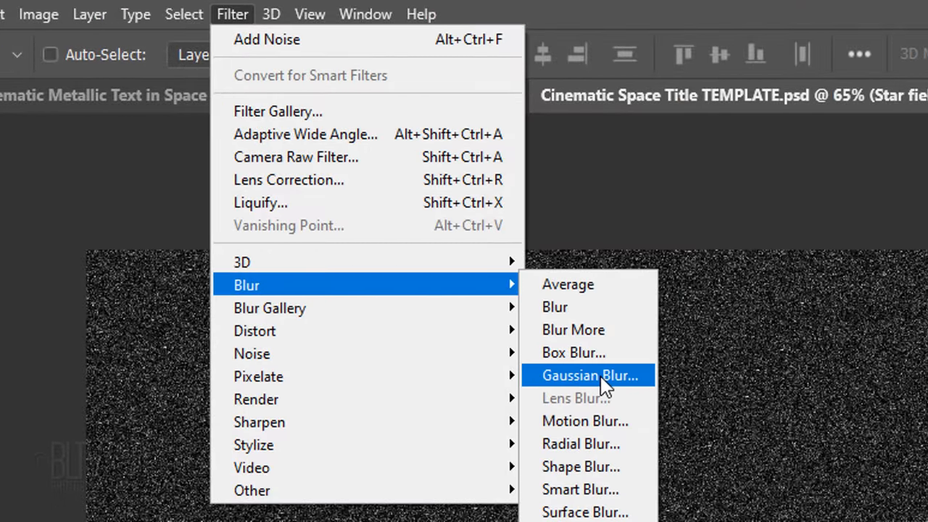
pyautogui.click(589, 374)
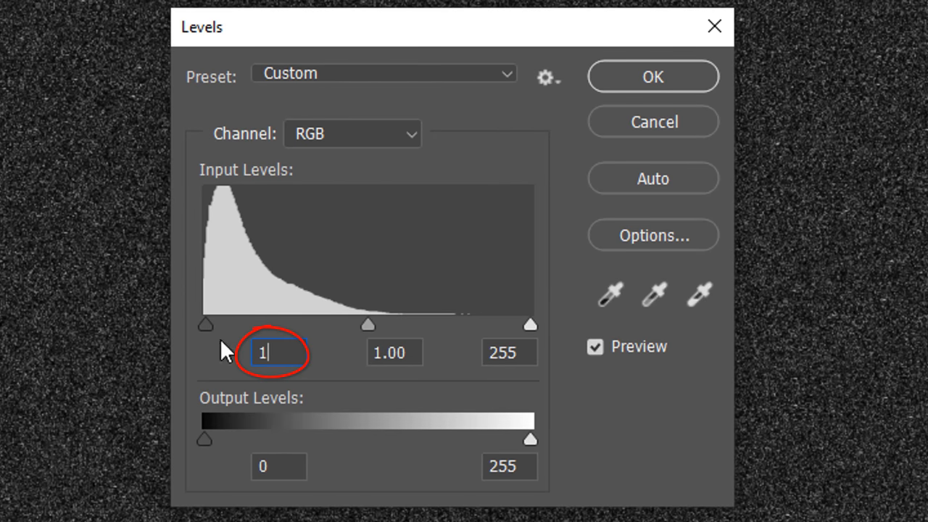
# Apply Levels with input black 120 and white 180 to turn the noise into sparse stars.
pyautogui.write('120')
pyautogui.click(509, 352)
pyautogui.write('180')
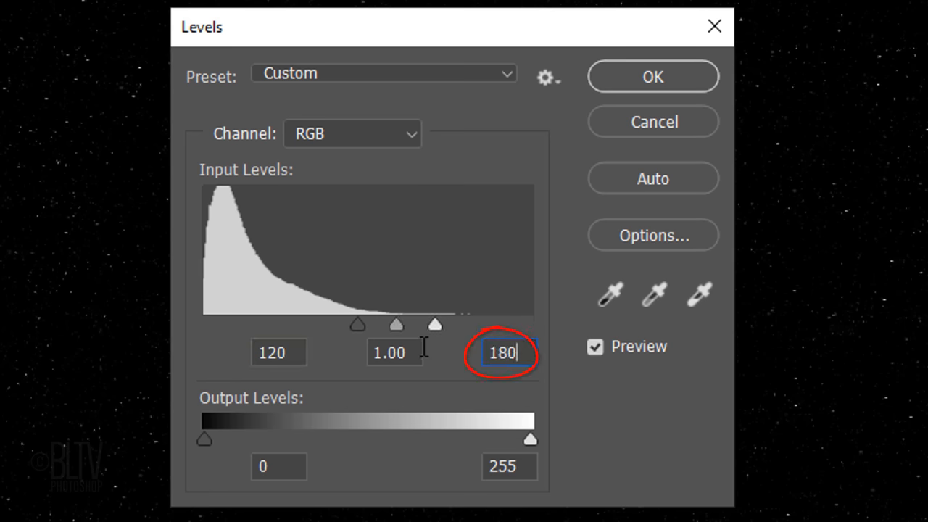
pyautogui.click(651, 77)
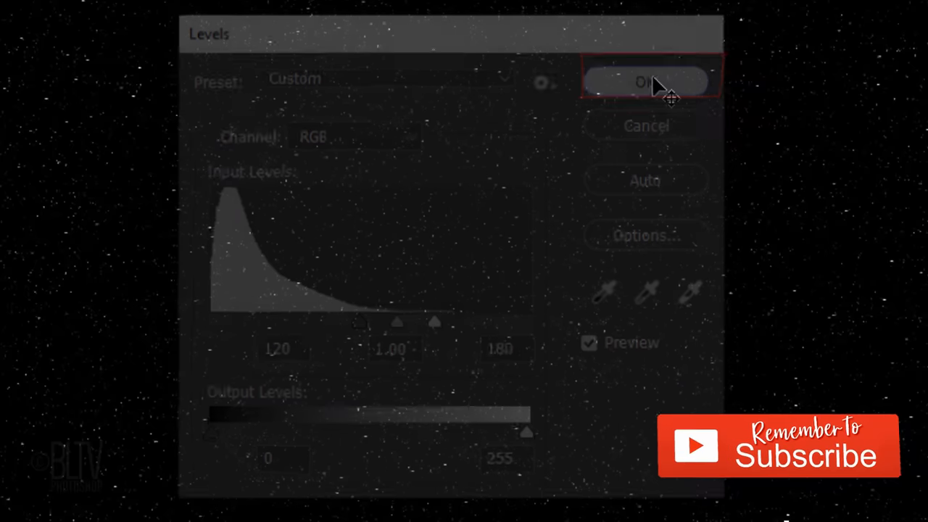
pyautogui.click(644, 81)
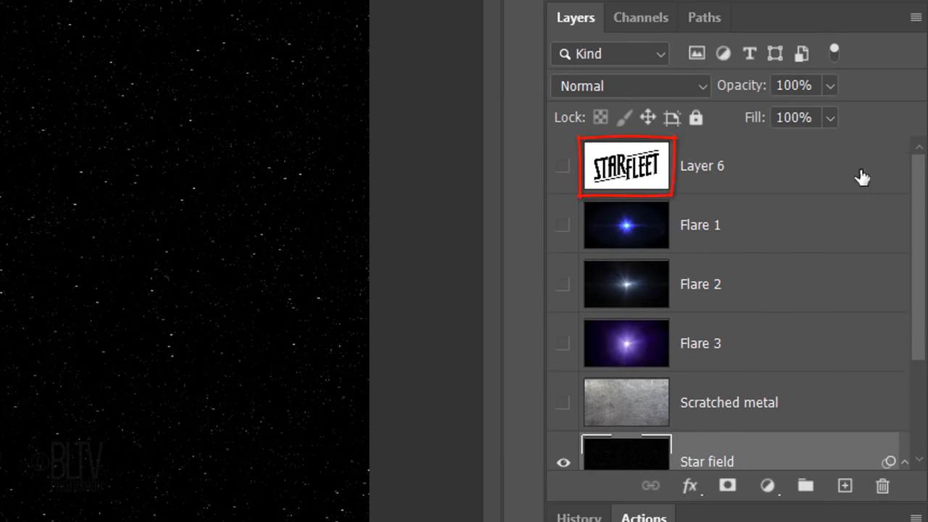
# Show Layer 6 and load its STARFLEET lettering as a selection over the star field.
pyautogui.click(562, 165)
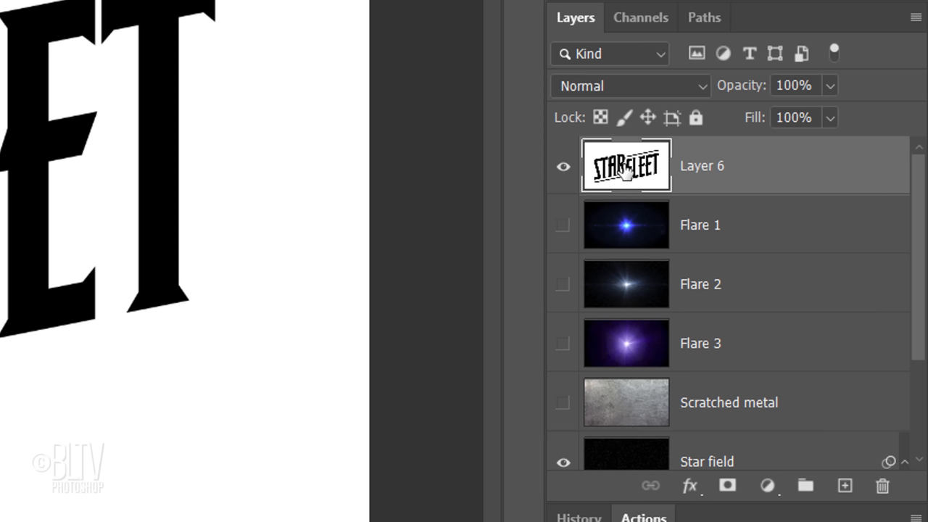
pyautogui.click(626, 166)
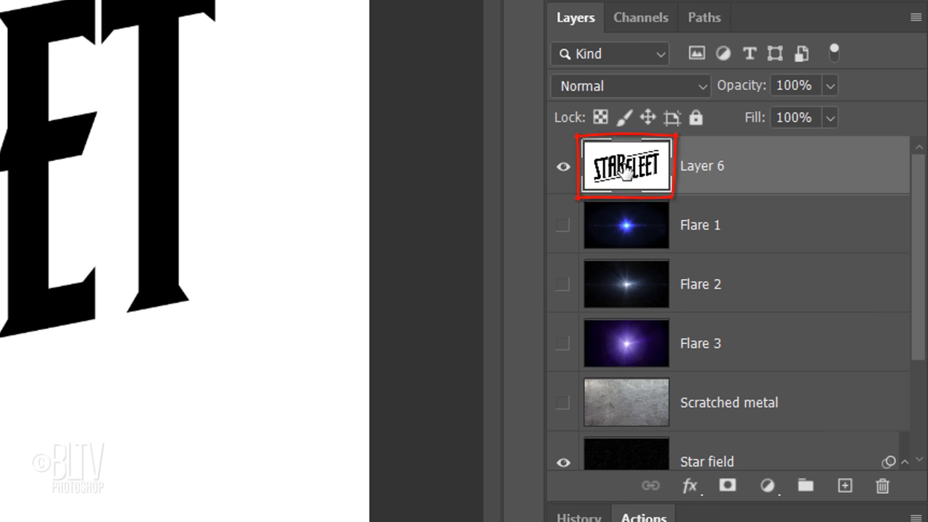
pyautogui.click(563, 166)
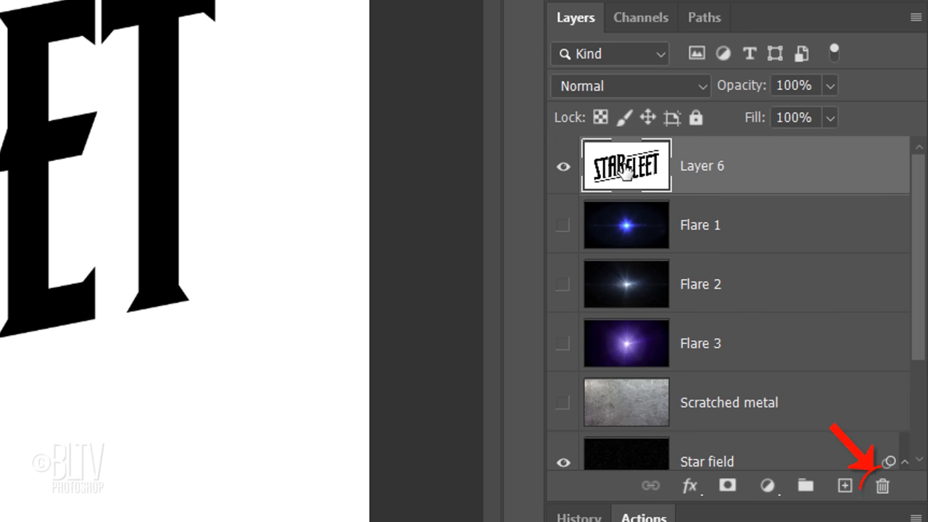
# Expand Star field's smart filters and reset the working colours to black and white.
pyautogui.click(882, 484)
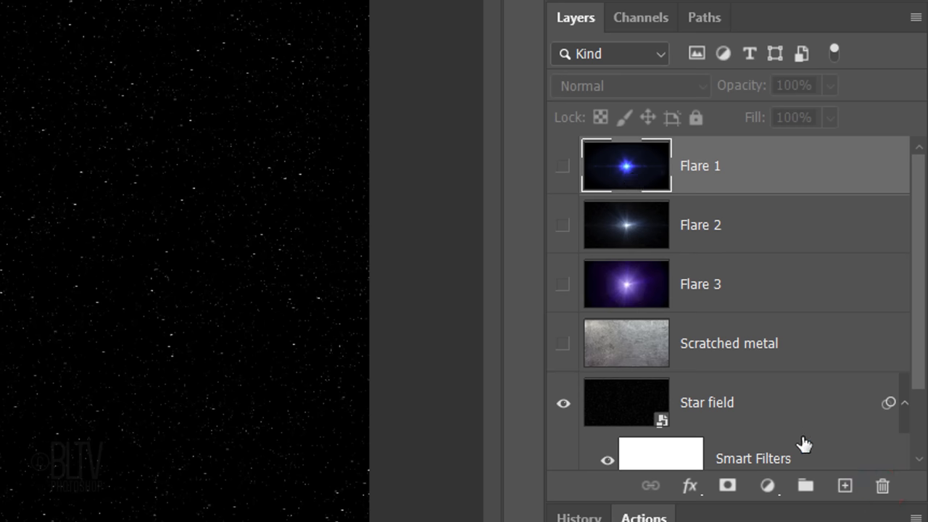
pyautogui.click(844, 484)
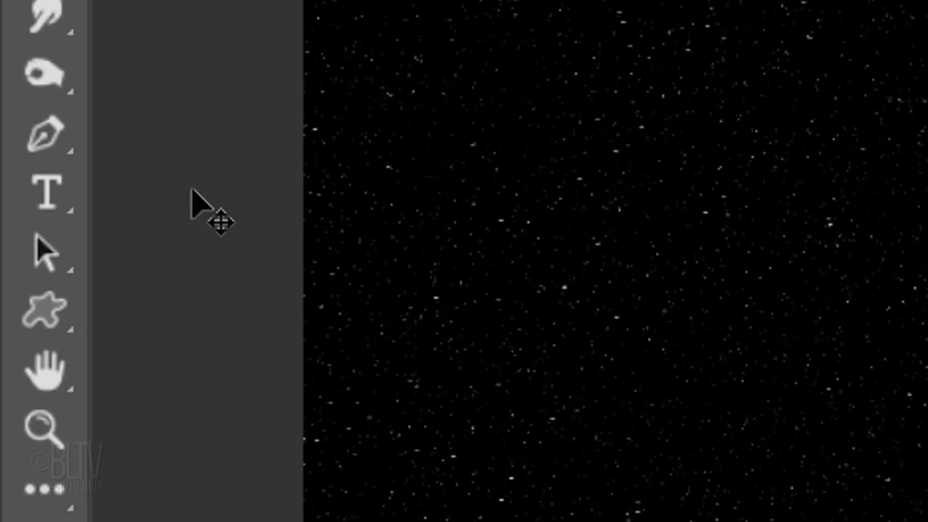
pyautogui.rightClick(46, 192)
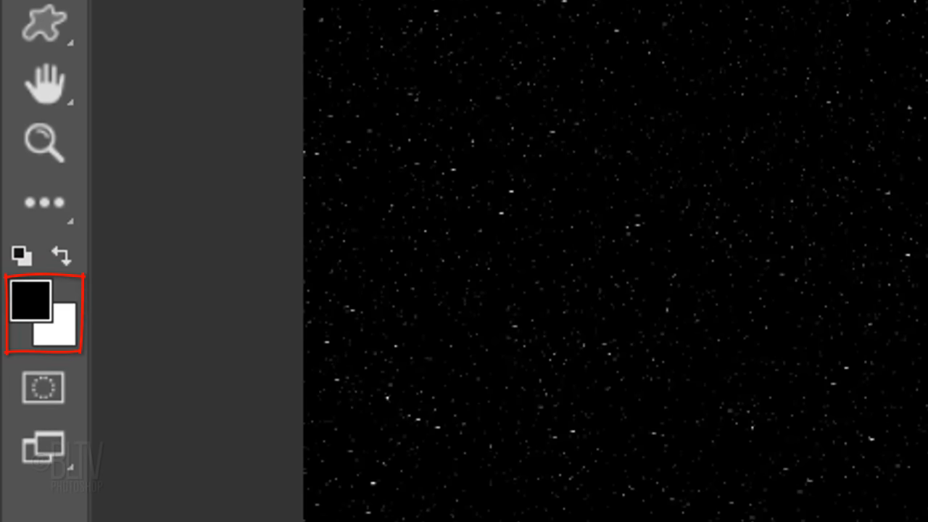
pyautogui.press('x')
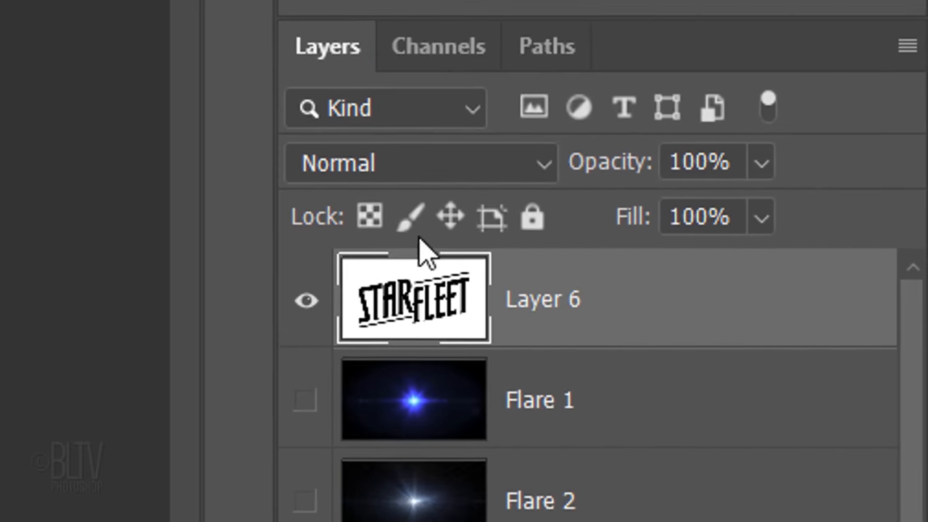
# Delete the white background of Layer 6 so only the black lettering remains, then deselect.
pyautogui.click(438, 45)
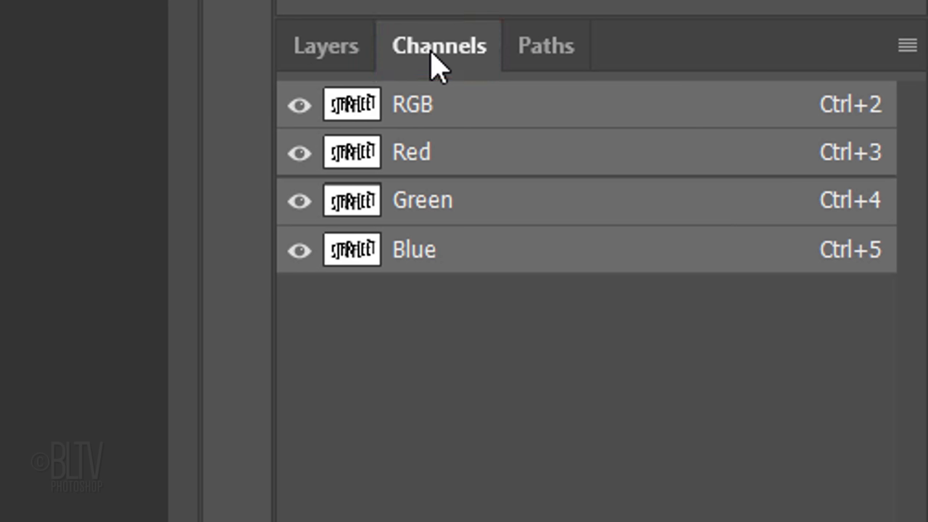
pyautogui.click(351, 104)
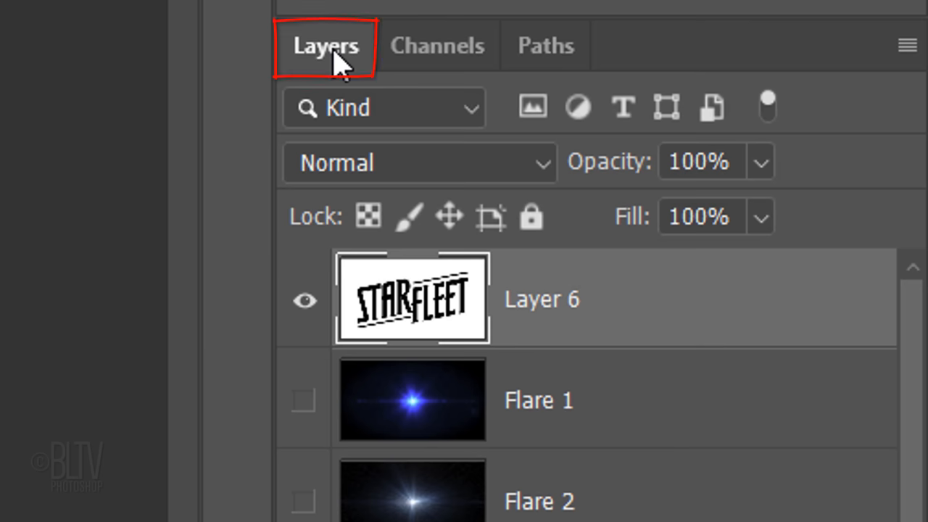
pyautogui.press('delete')
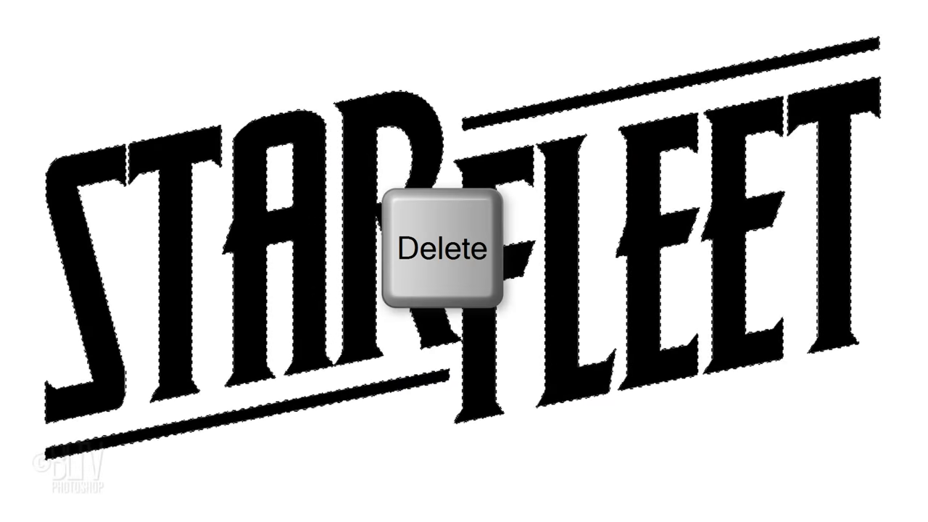
pyautogui.press('Delete')
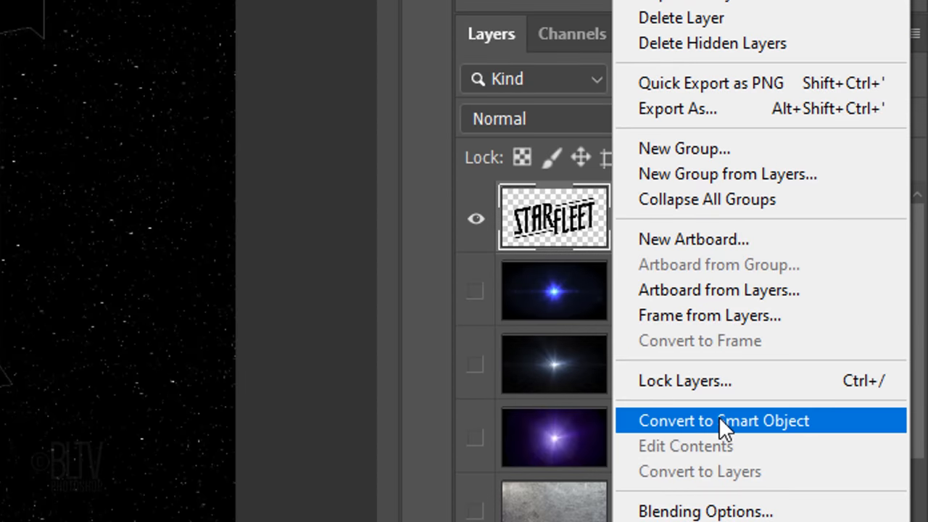
# Convert the logo layer to a smart object and duplicate it twice into three copies.
pyautogui.click(724, 420)
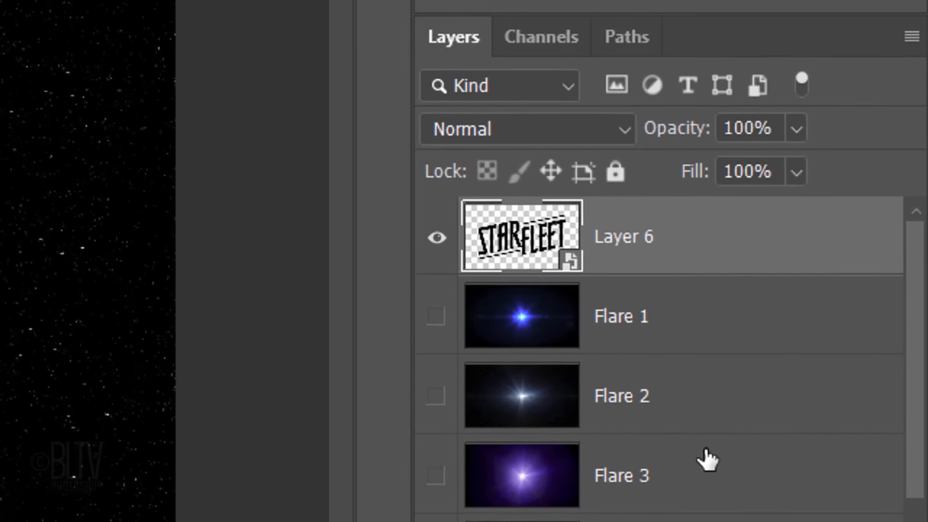
pyautogui.press('ctrl+j')
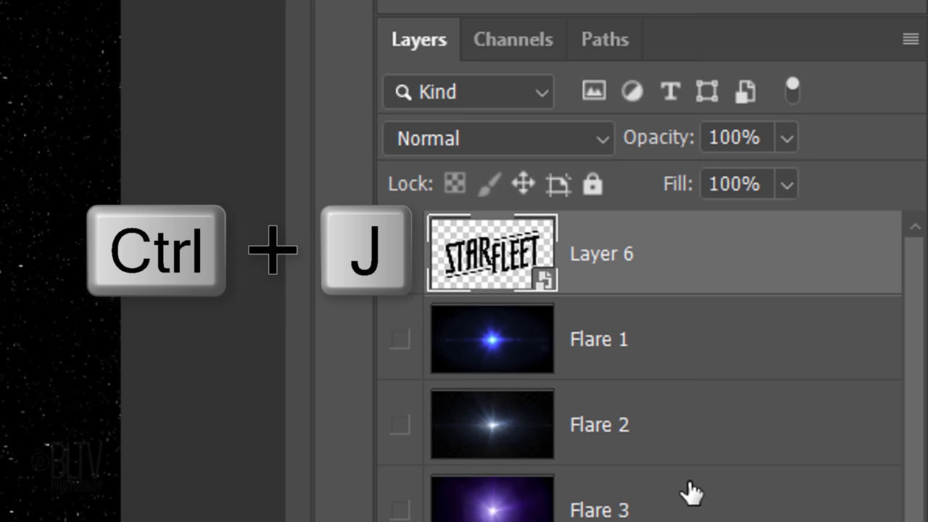
pyautogui.press('ctrl+j')
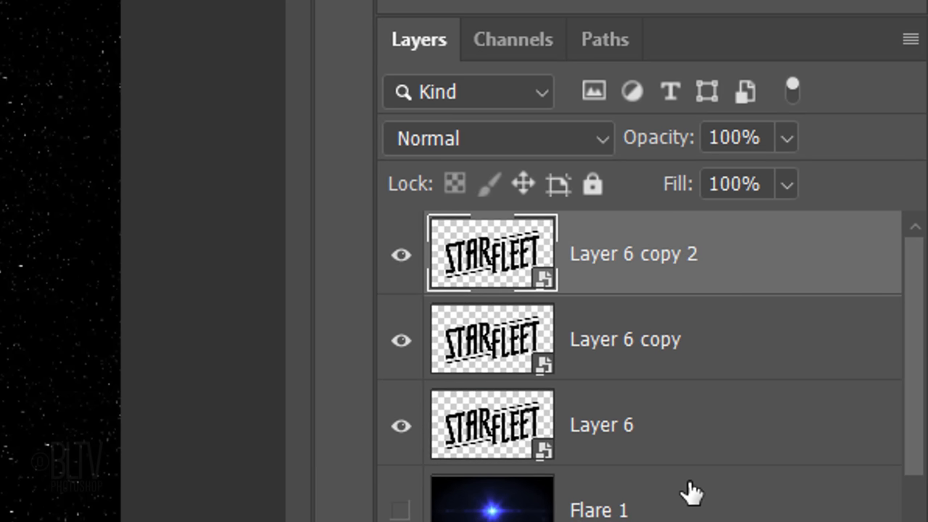
# Rename the bottom logo copy to Radial Motion Blur.
pyautogui.doubleClick(601, 425)
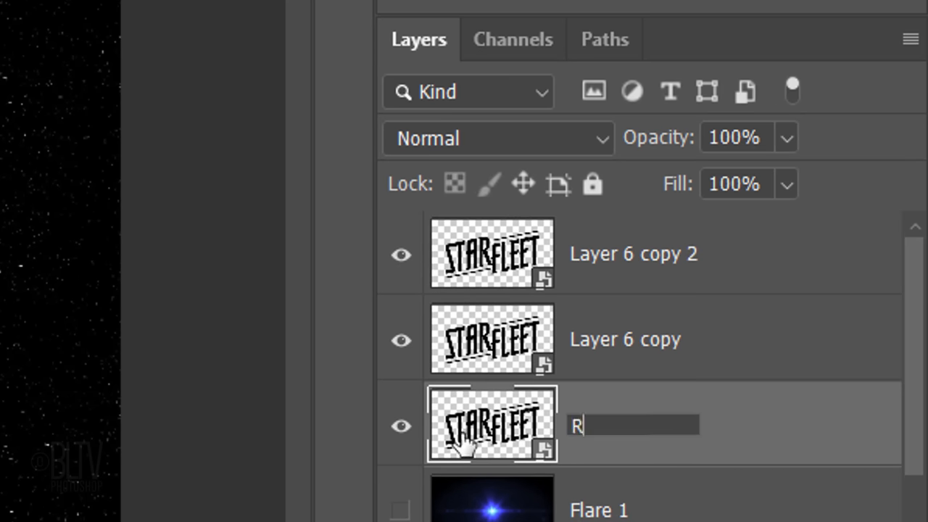
pyautogui.write('Radial Motion Blur')
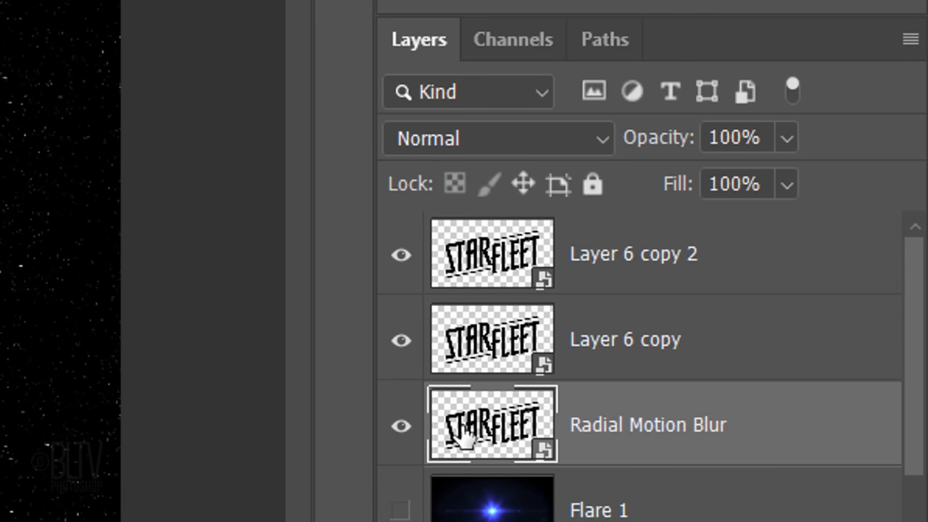
pyautogui.doubleClick(625, 339)
pyautogui.write('Main Effects')
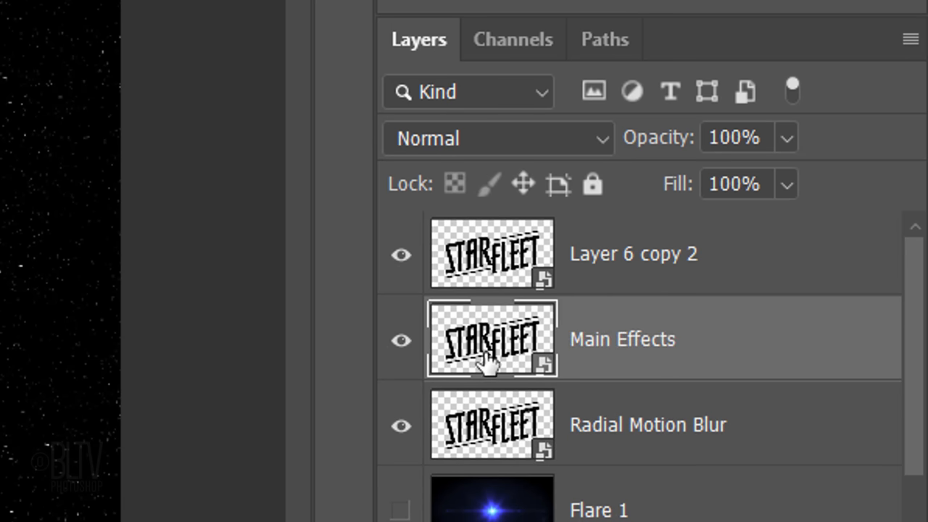
# Name the copies Main Effects and Inside Bevel, hide Inside Bevel, and bring up Main Effects' layer styles.
pyautogui.doubleClick(634, 254)
pyautogui.write('Inside Bevel')
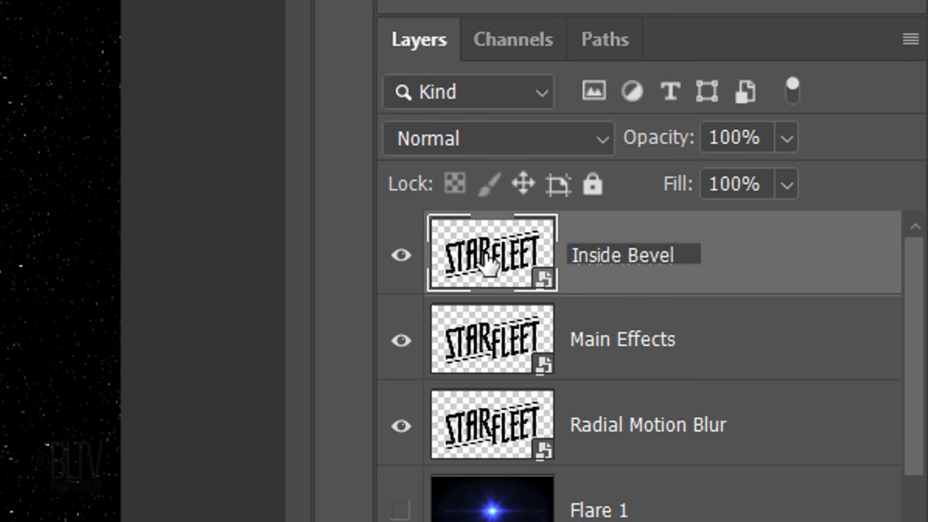
pyautogui.click(400, 255)
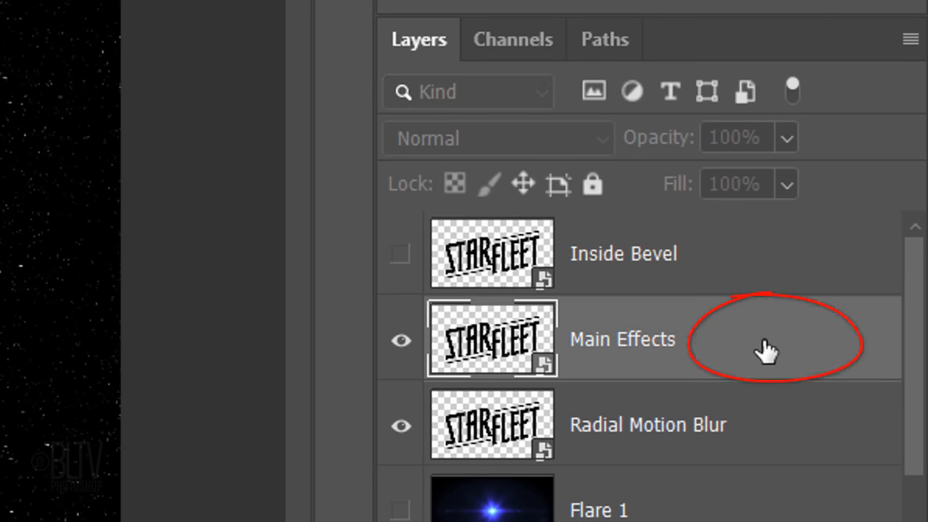
pyautogui.doubleClick(623, 339)
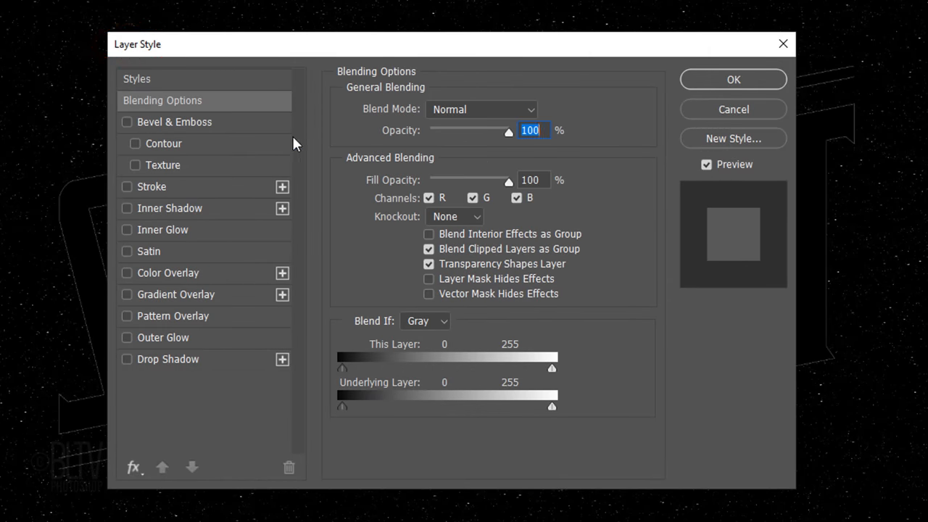
# Enable a smooth Outer Bevel with 370% depth, 7 px size, 30° altitude and a gloss contour at 70% range.
pyautogui.click(174, 122)
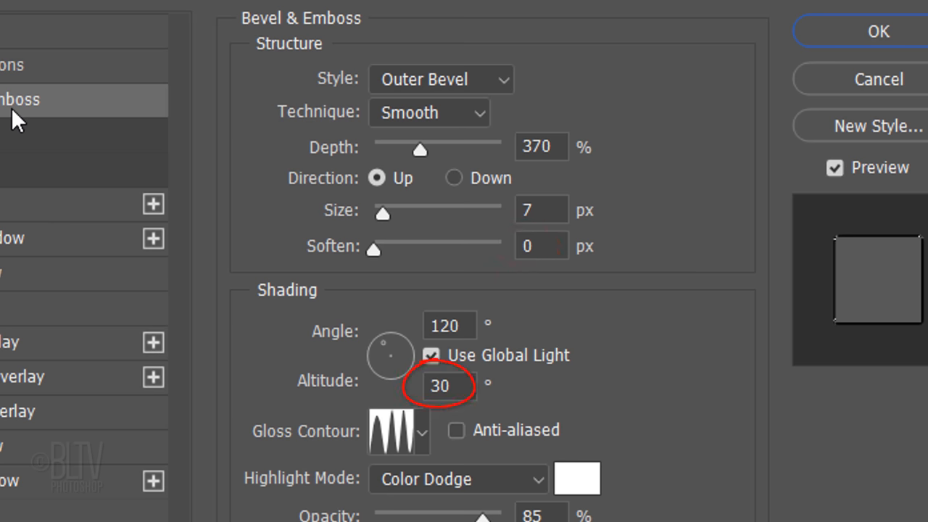
pyautogui.click(419, 430)
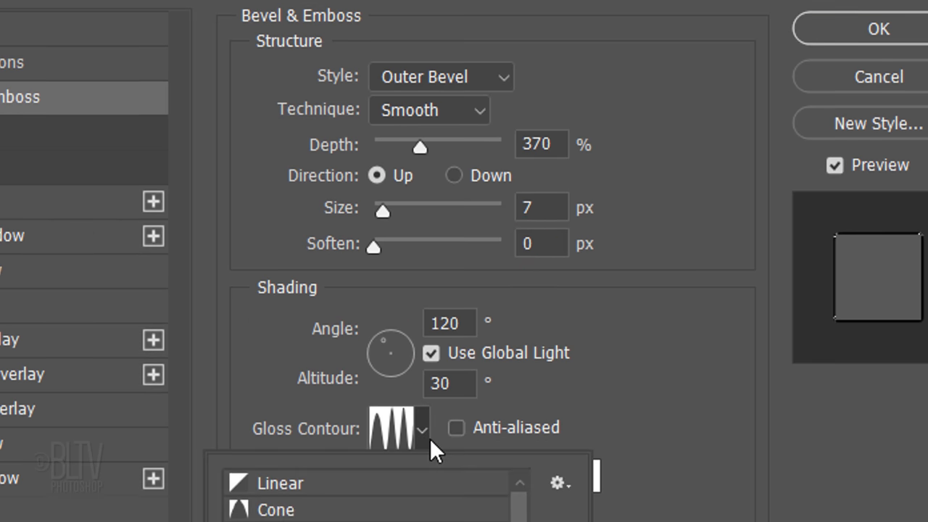
pyautogui.click(423, 428)
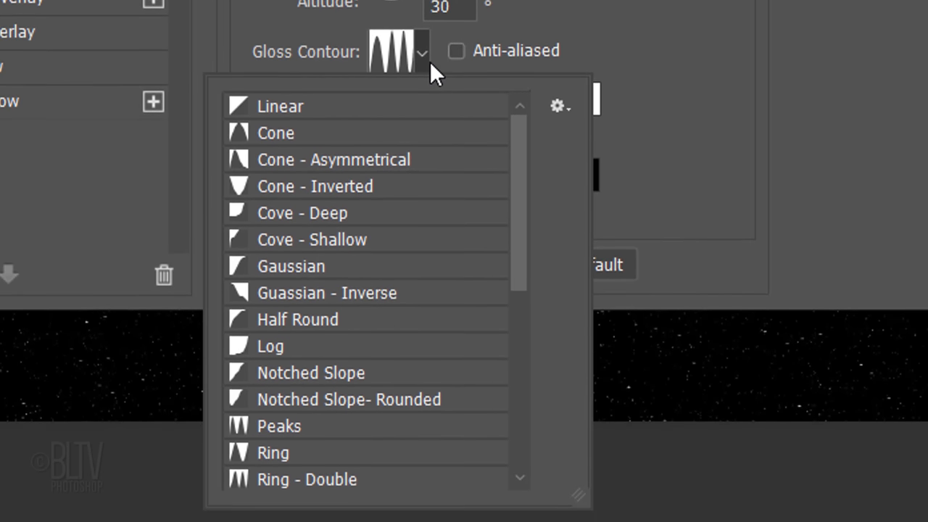
pyautogui.click(560, 105)
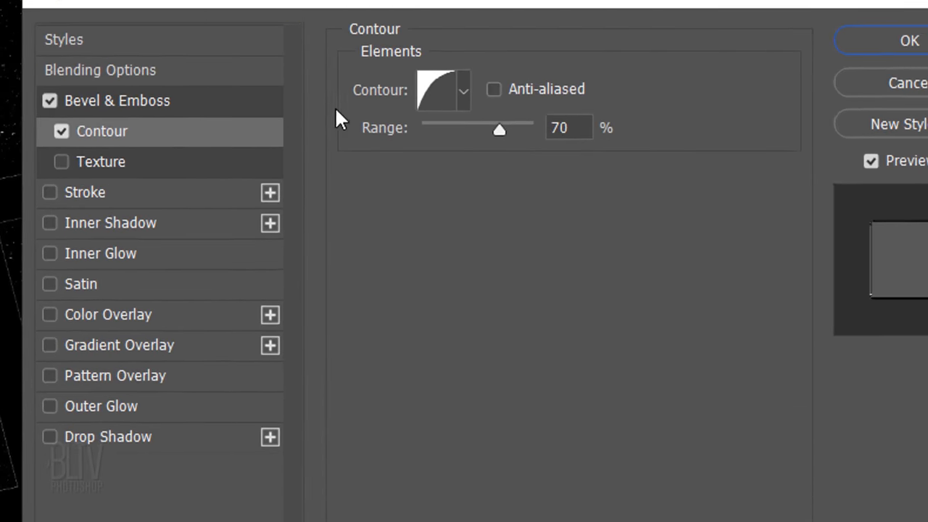
pyautogui.click(463, 90)
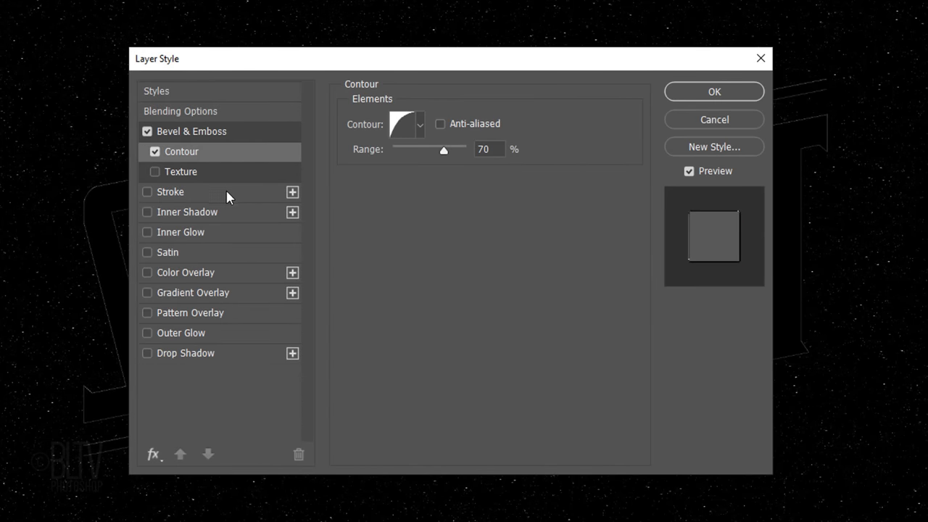
# Enable a 7 px outside Stroke filled with the Violet, Green, Orange gradient preset.
pyautogui.click(171, 192)
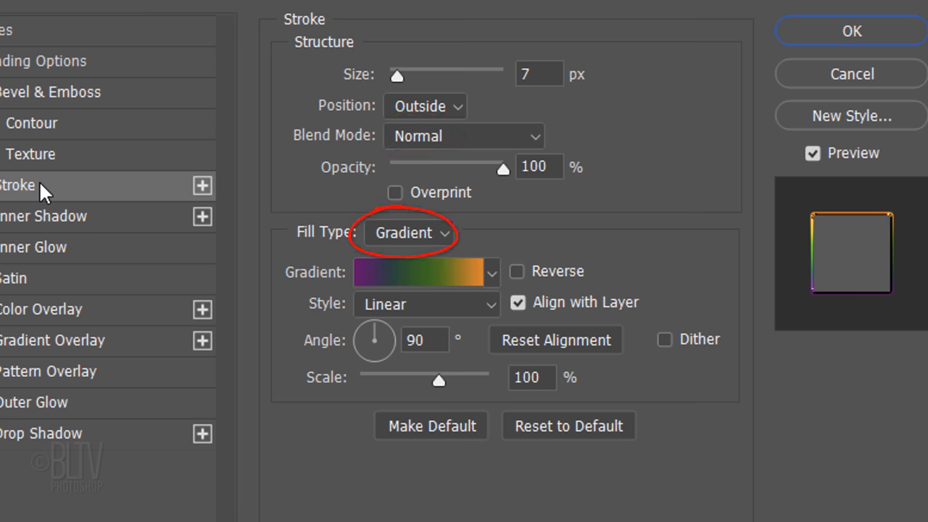
pyautogui.click(492, 273)
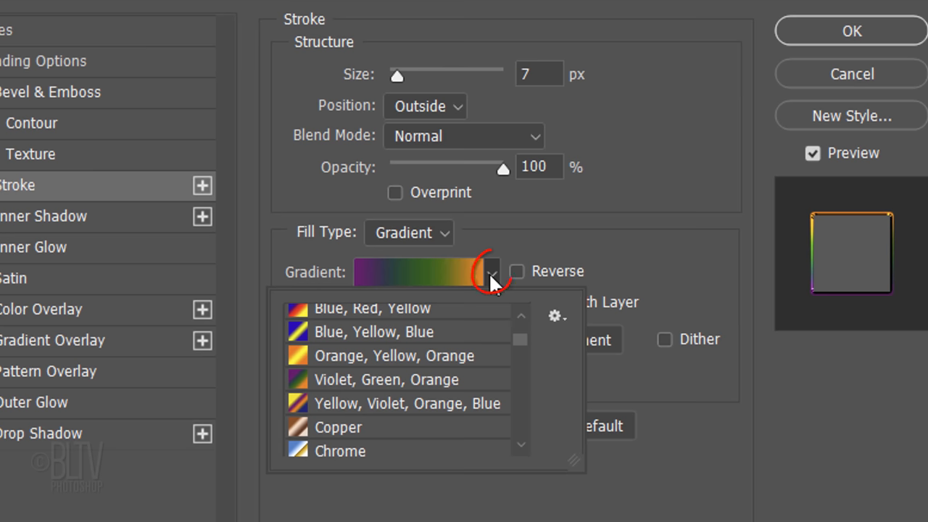
pyautogui.moveTo(404, 377)
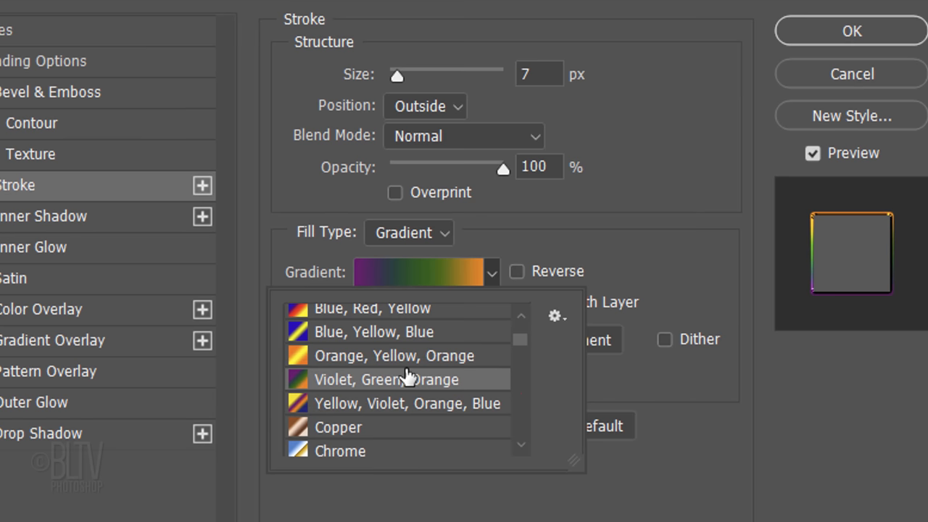
pyautogui.click(395, 377)
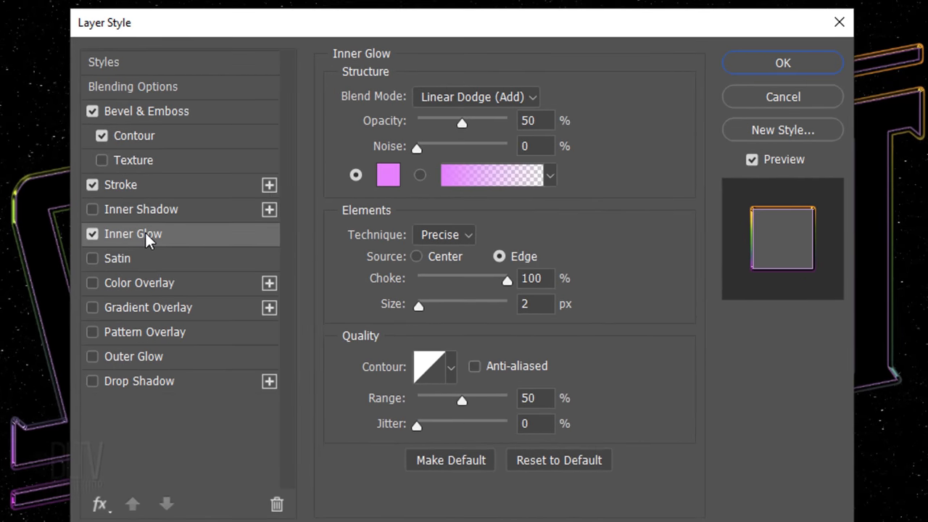
# Add a pink #f779ff Inner Glow in Linear Dodge (Add) at 50% opacity, edge source, 100% choke, 2 px.
pyautogui.click(389, 174)
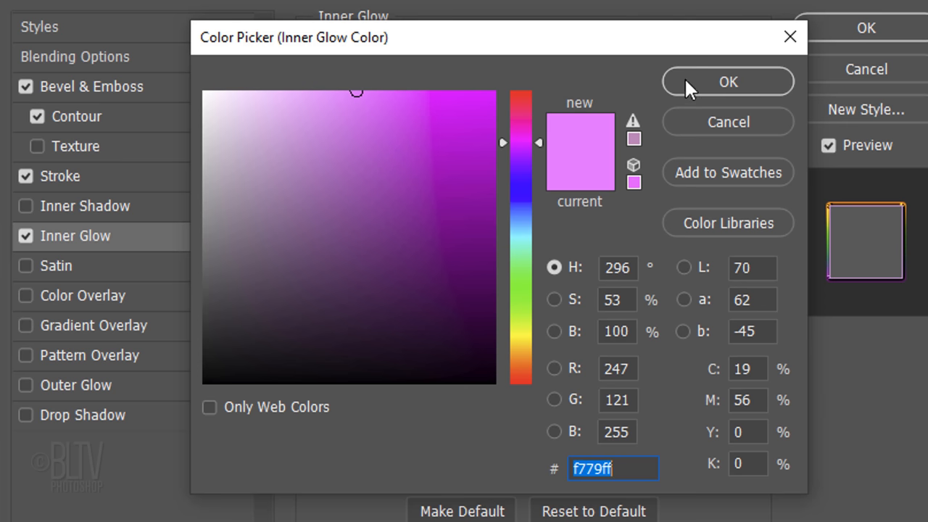
pyautogui.click(729, 82)
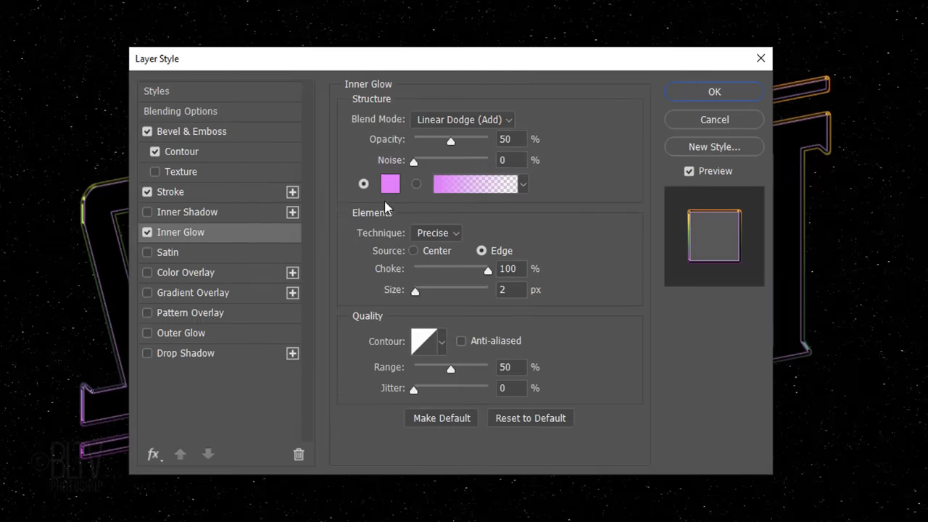
# Add a Subtract-mode Gradient Overlay using the reversed Metals > Silver gradient at 150% scale.
pyautogui.click(193, 293)
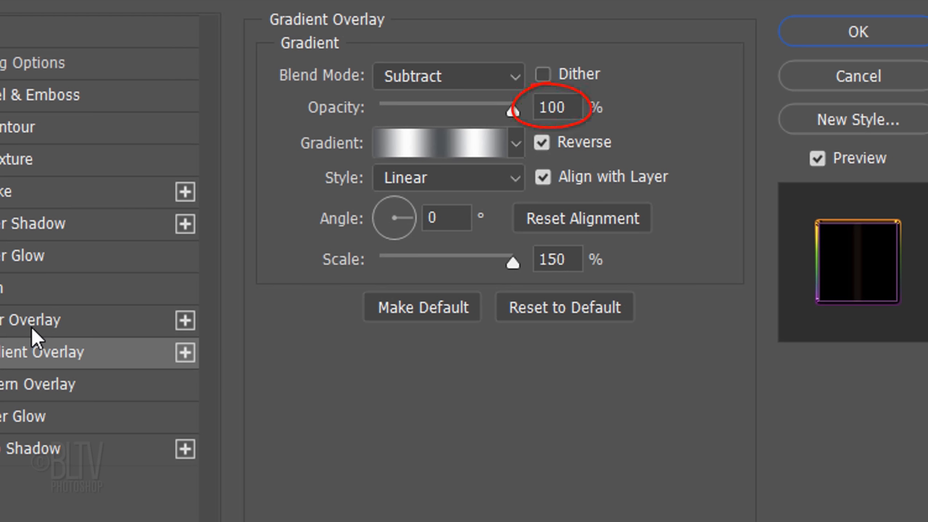
pyautogui.click(515, 142)
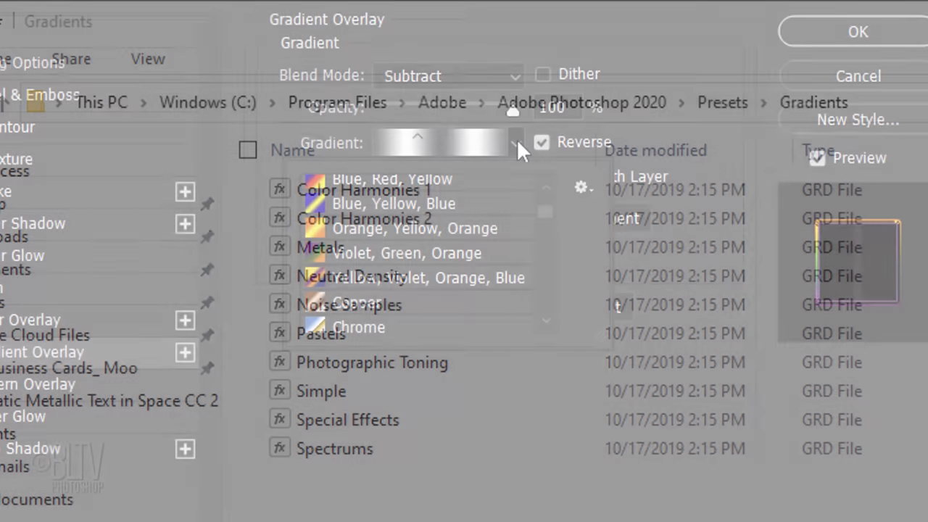
pyautogui.click(583, 186)
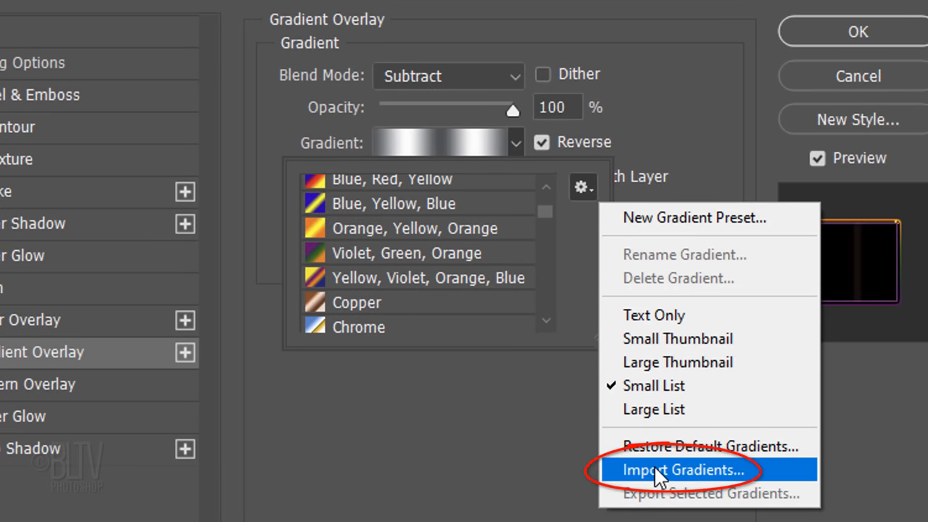
pyautogui.click(682, 470)
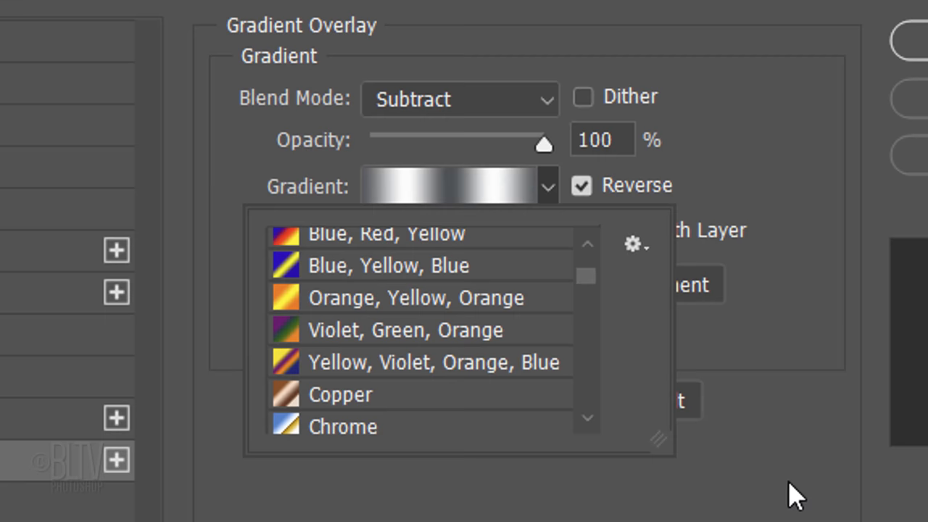
pyautogui.scroll(-3)
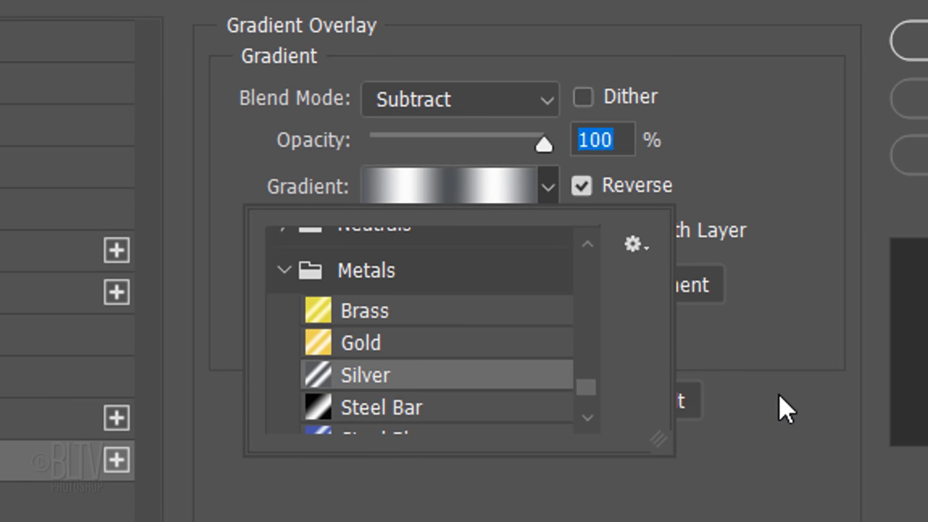
pyautogui.click(366, 374)
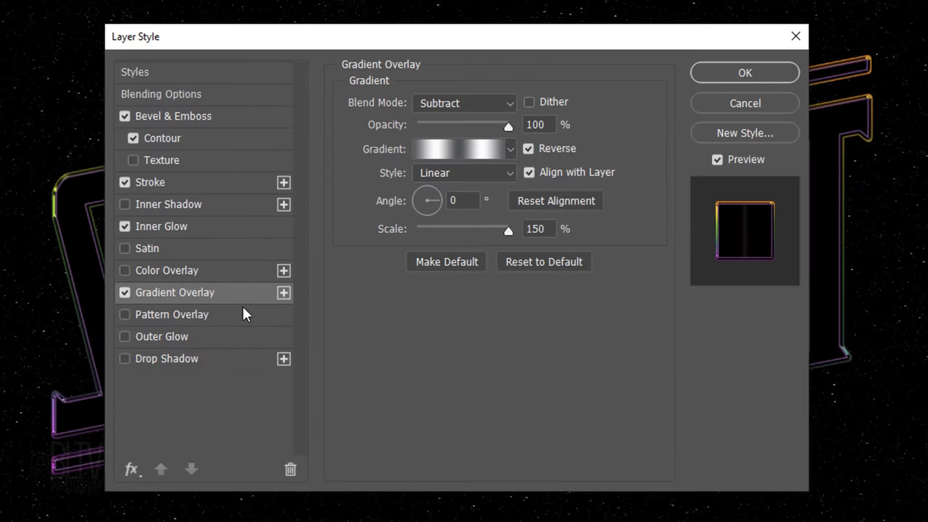
# Add a blue #005aff Outer Glow in Linear Dodge (Add) at 30% opacity, 250 px size.
pyautogui.click(161, 337)
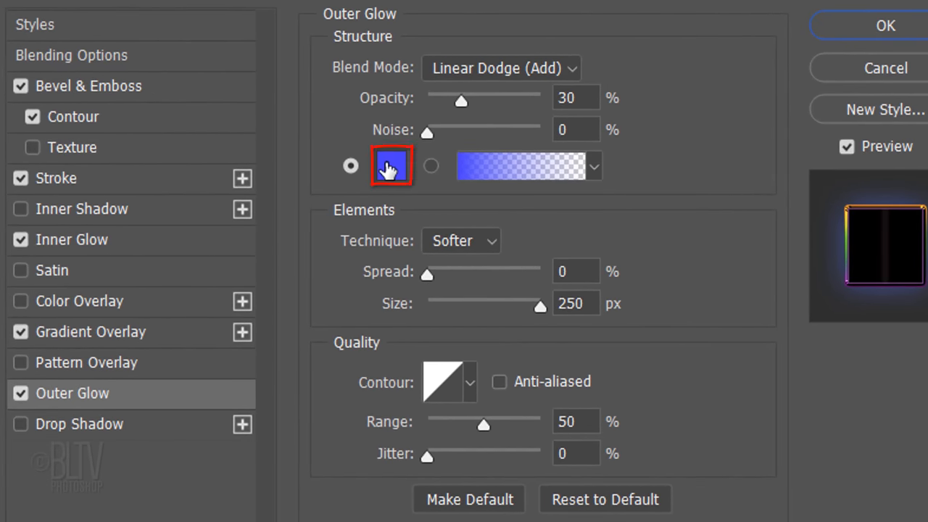
pyautogui.click(390, 165)
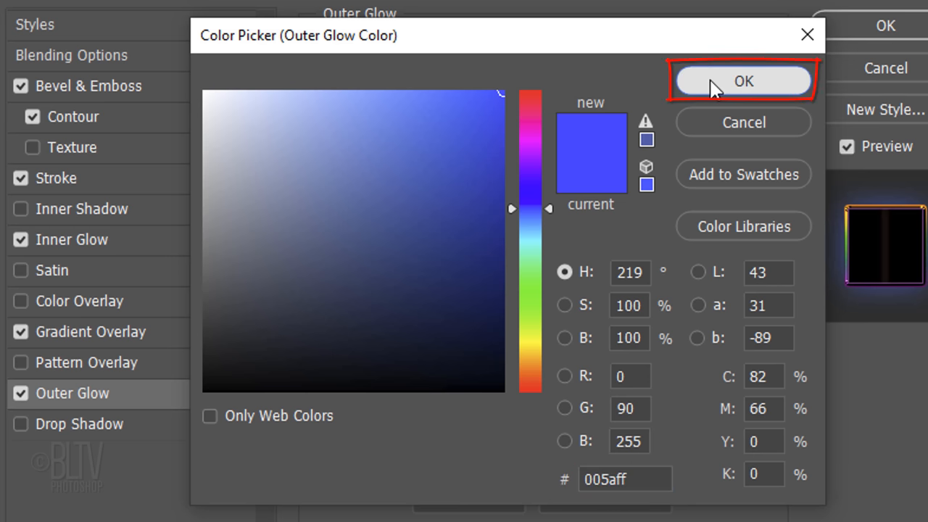
pyautogui.click(742, 81)
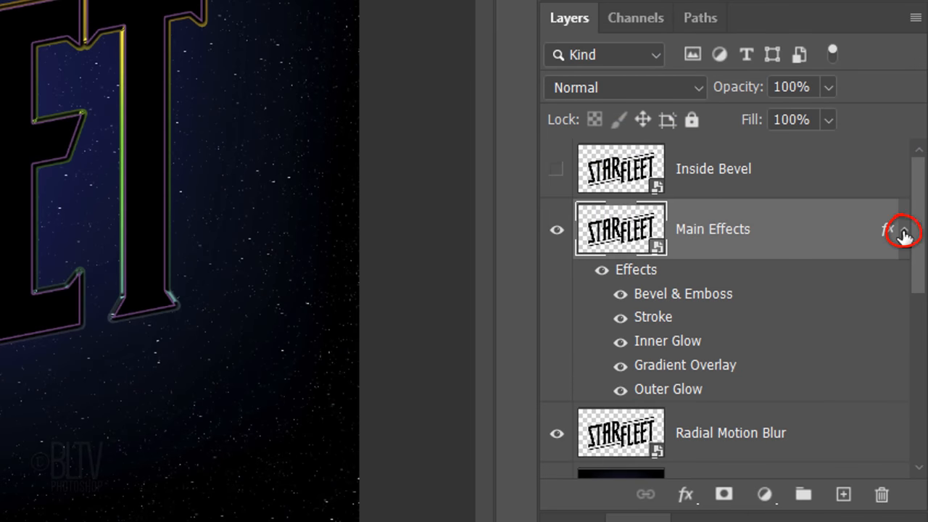
# Duplicate Main Effects with Ctrl+J into a Main Effects copy layer above it.
pyautogui.press('ctrl+j')
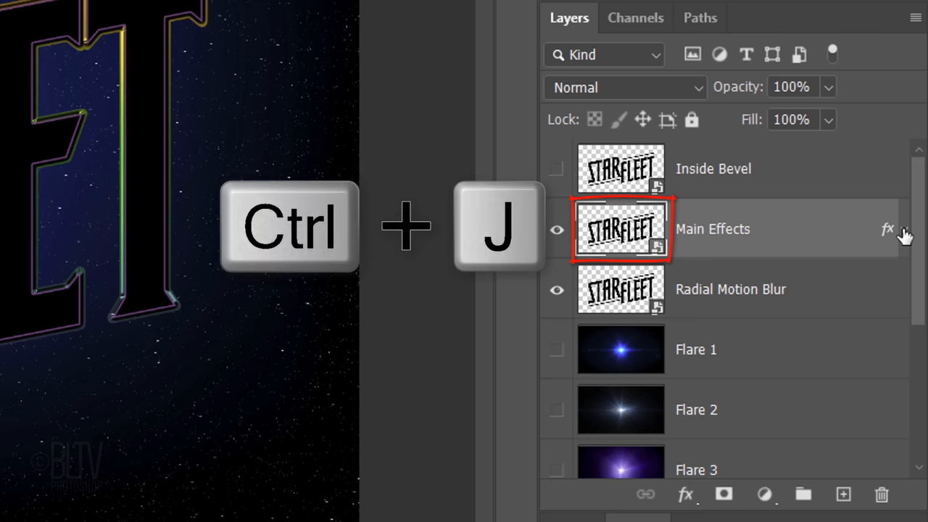
pyautogui.press('ctrl+j')
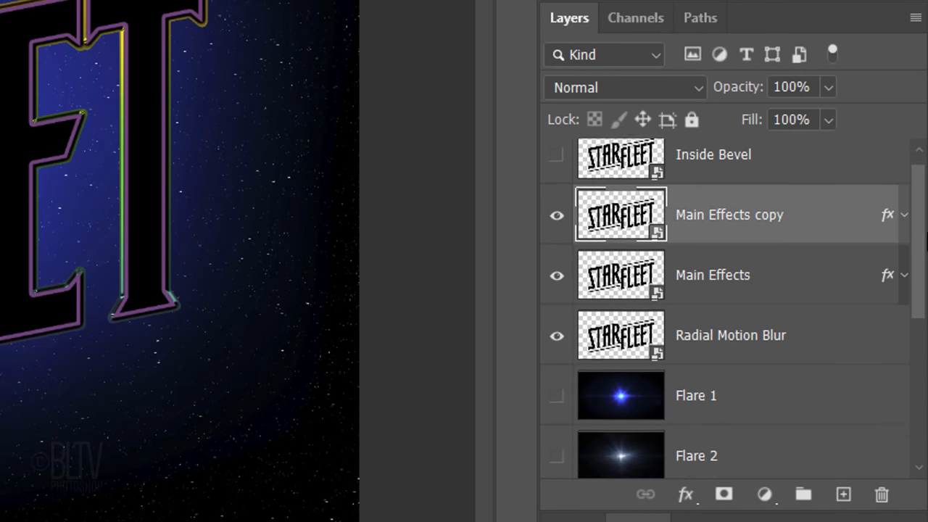
pyautogui.scroll(-3)
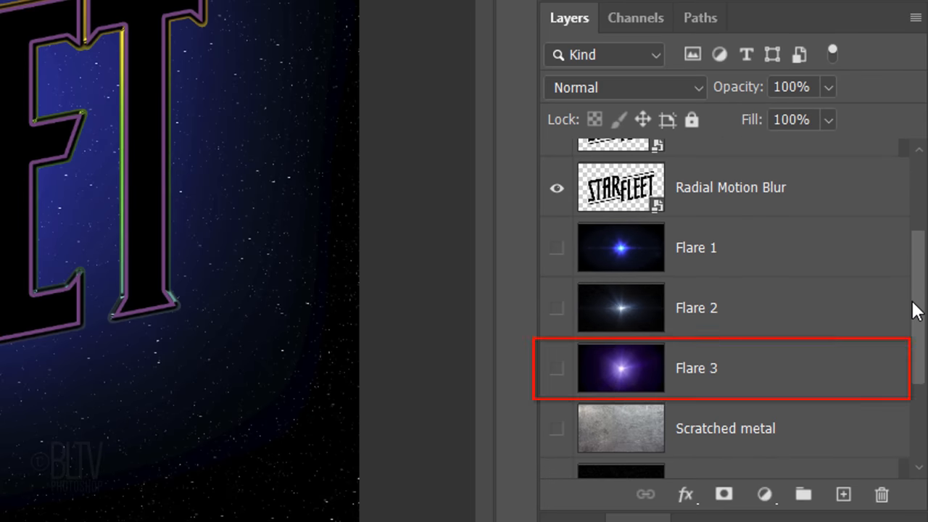
# Make Flare 3 visible and blend it in Screen mode.
pyautogui.click(557, 368)
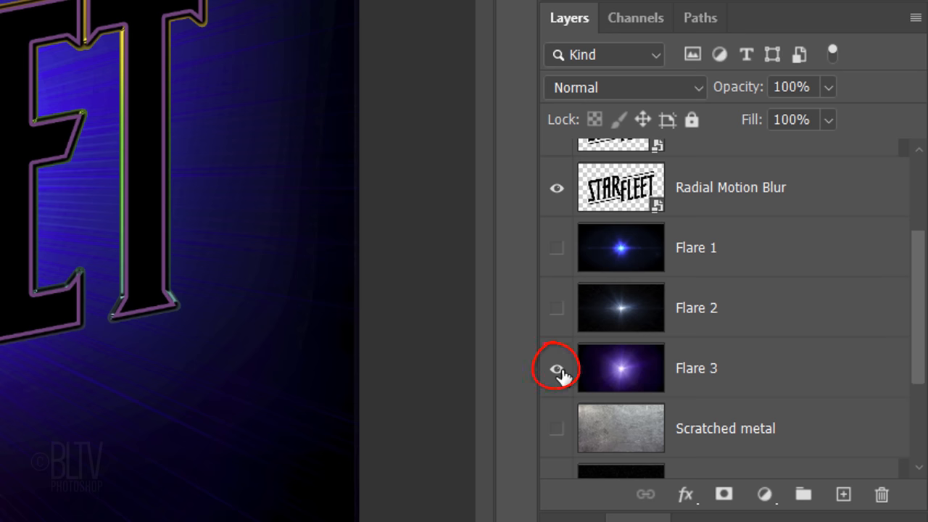
pyautogui.click(557, 369)
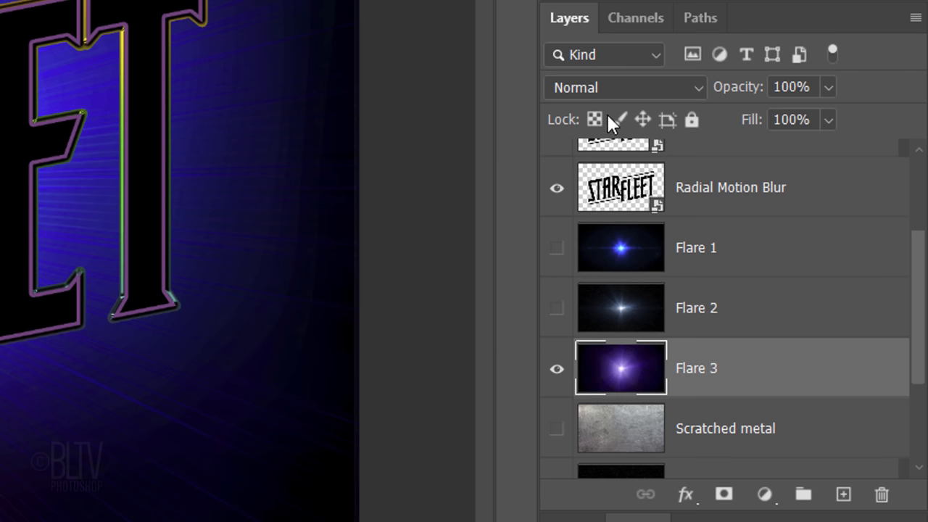
pyautogui.click(624, 87)
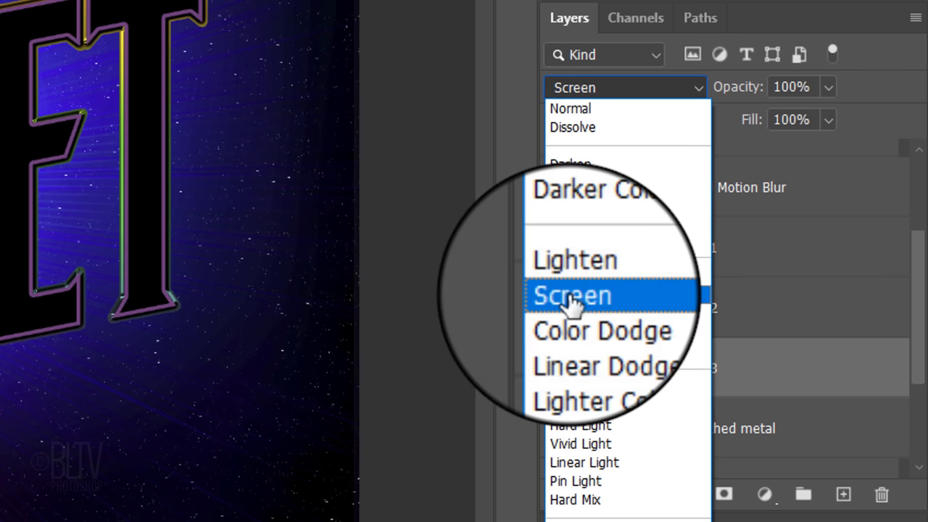
pyautogui.click(571, 296)
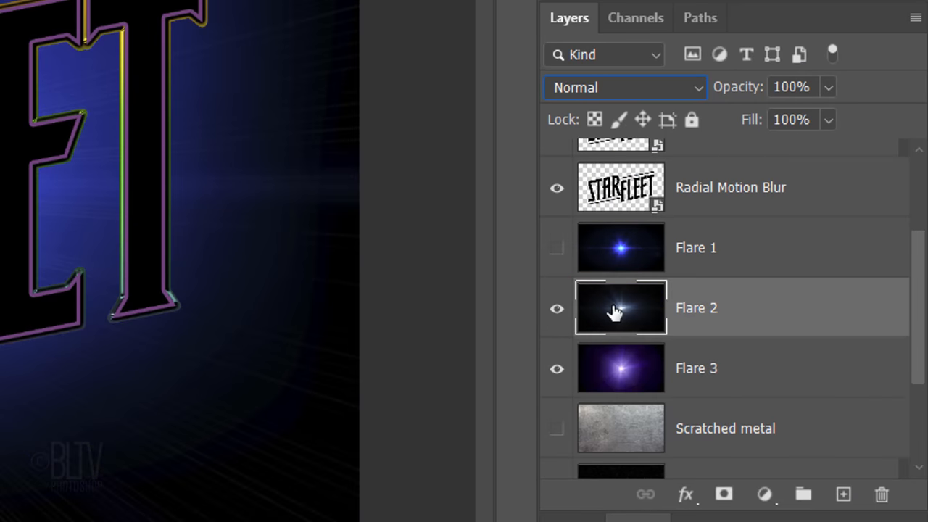
# Blend the visible Flare 2 layer in Linear Dodge (Add) mode.
pyautogui.click(624, 87)
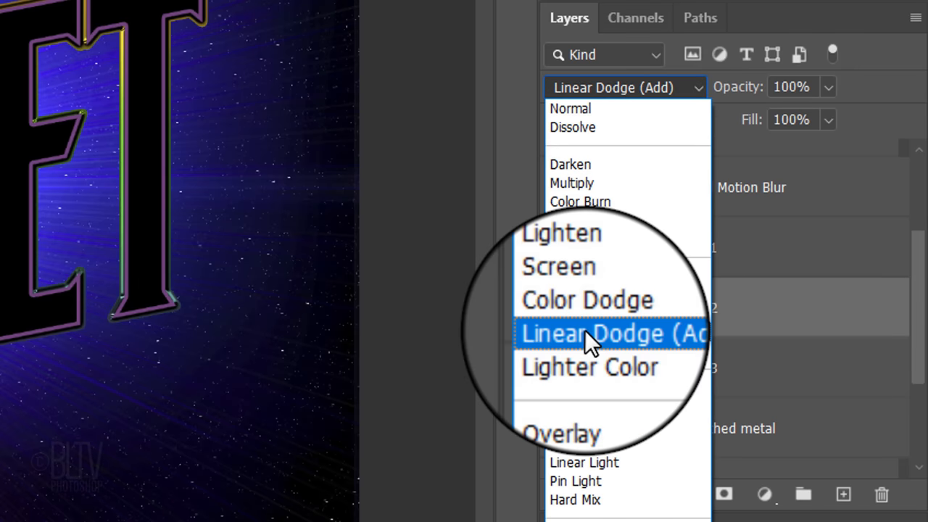
pyautogui.click(612, 334)
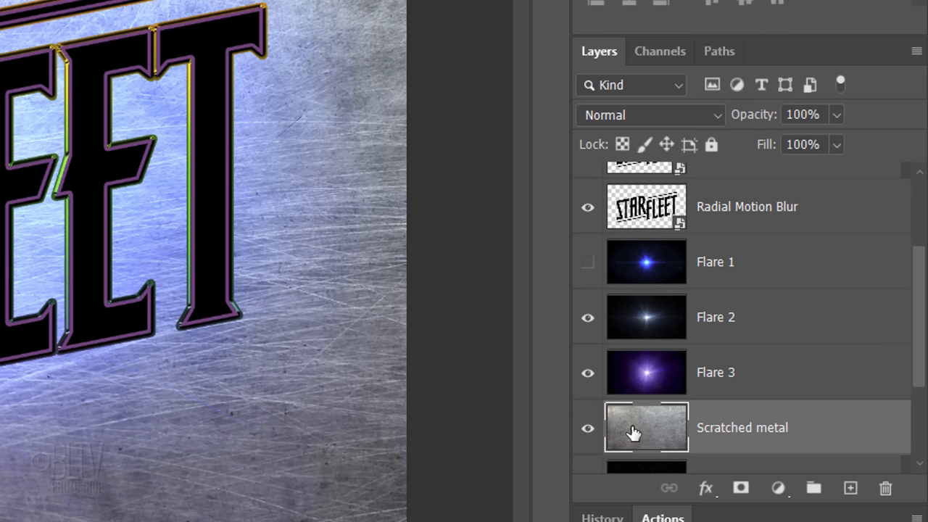
# Raise Scratched metal to the top of the stack and clip it to the Main Effects copy title.
pyautogui.press('ctrl+]')
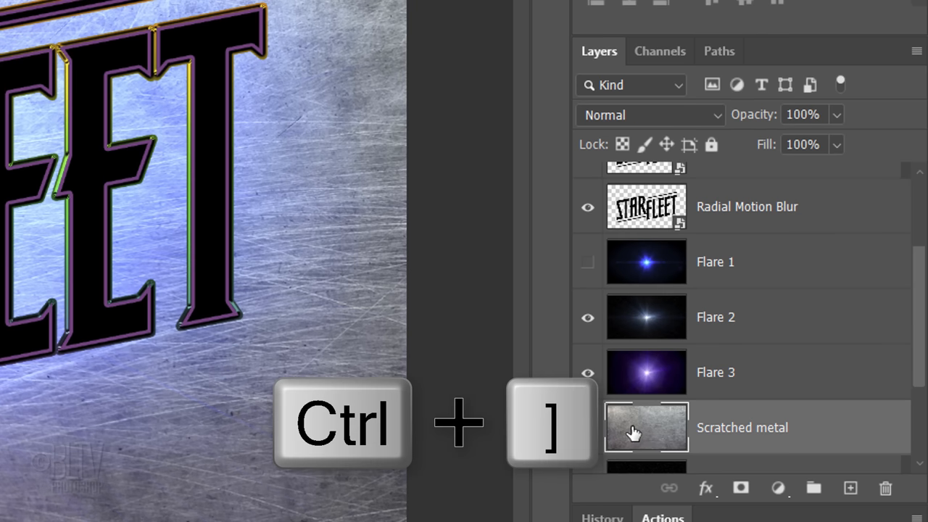
pyautogui.press('ctrl+]')
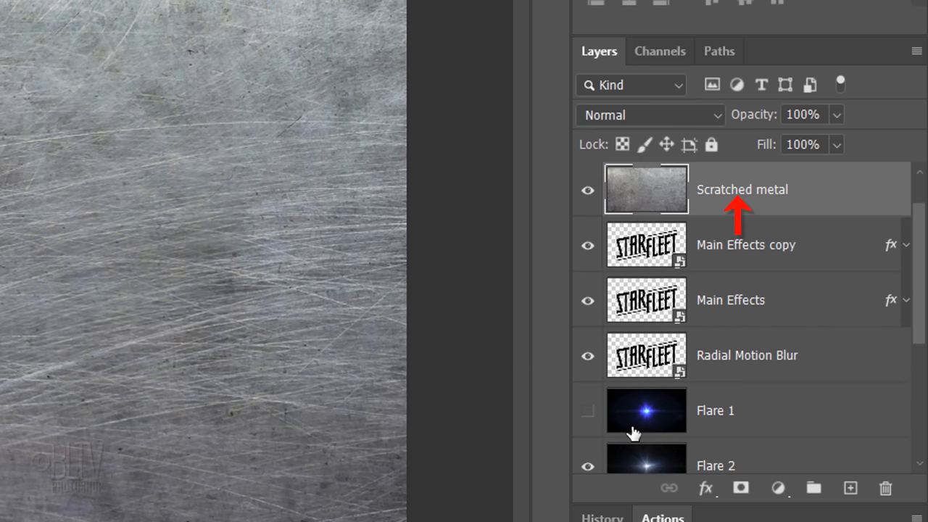
pyautogui.click(746, 244)
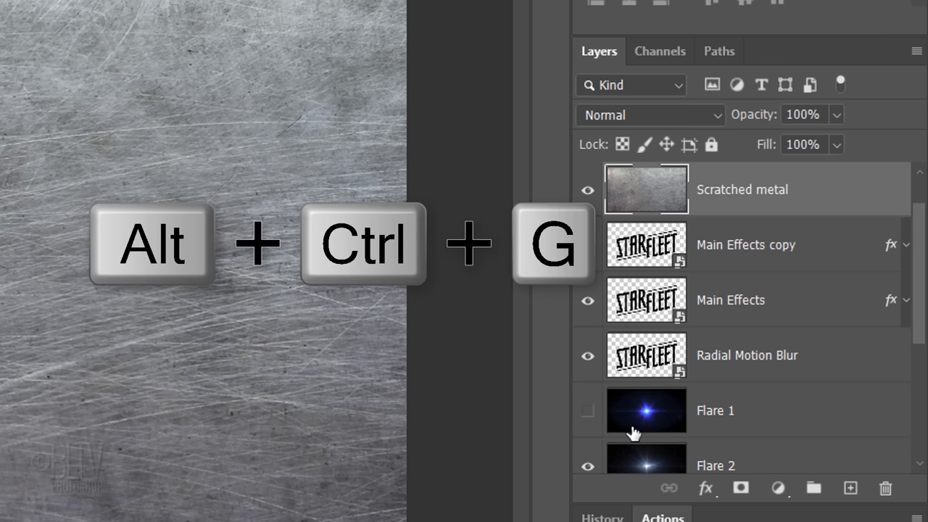
pyautogui.press('alt+ctrl+g')
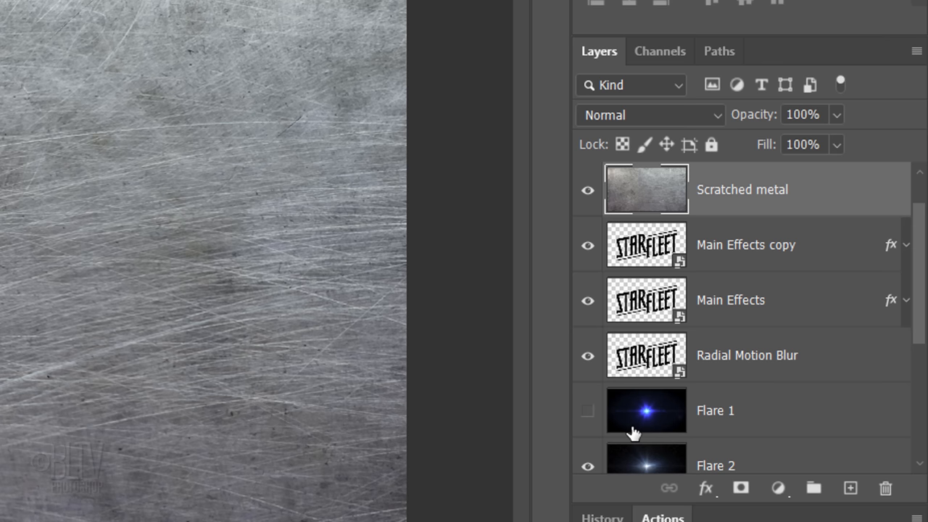
pyautogui.click(588, 190)
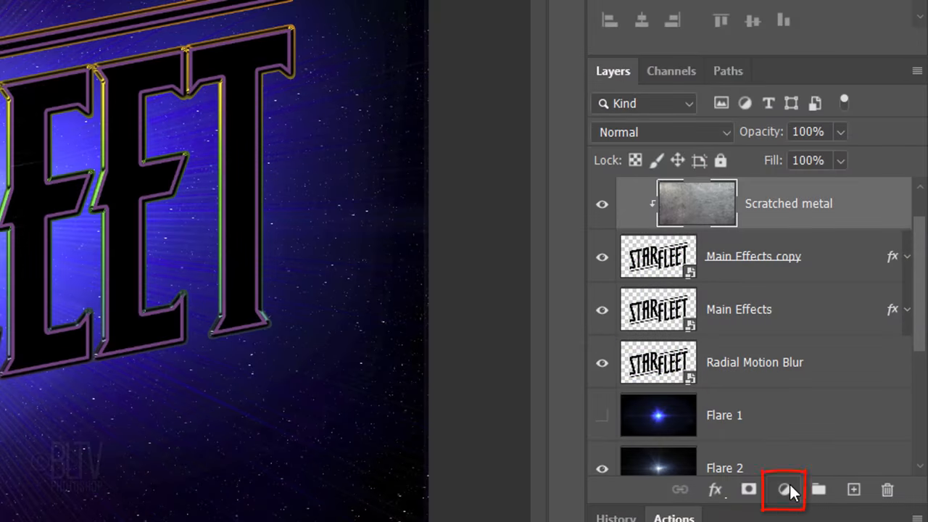
# Add a Levels adjustment over the metal texture with midtone 1.4 and white point 200.
pyautogui.click(783, 490)
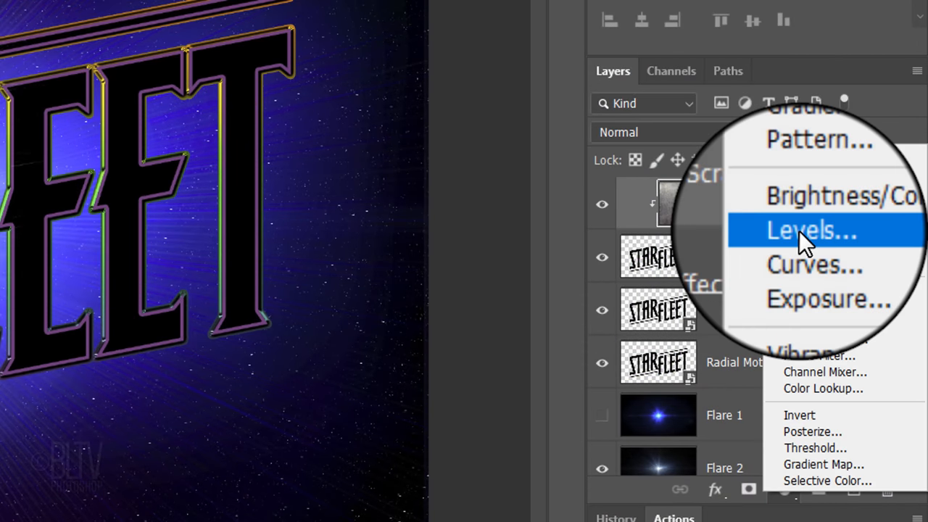
pyautogui.click(811, 229)
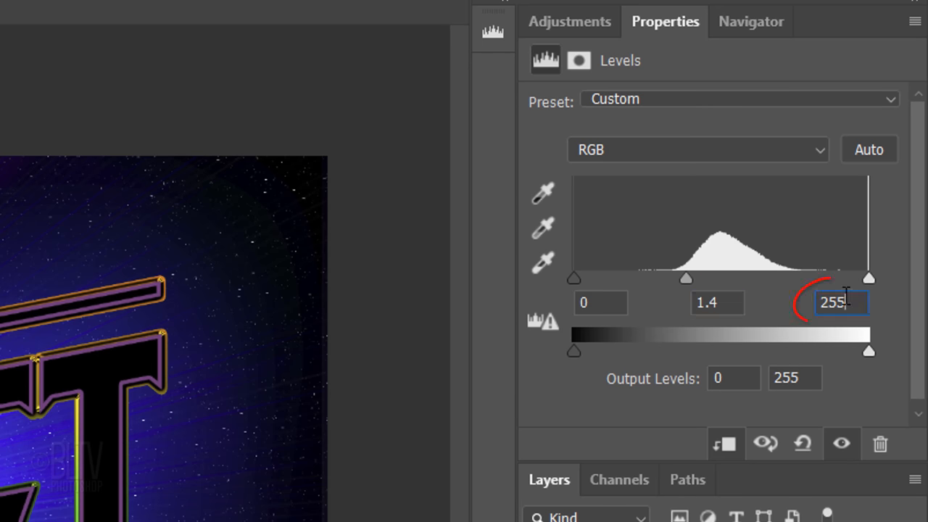
pyautogui.tripleClick(841, 304)
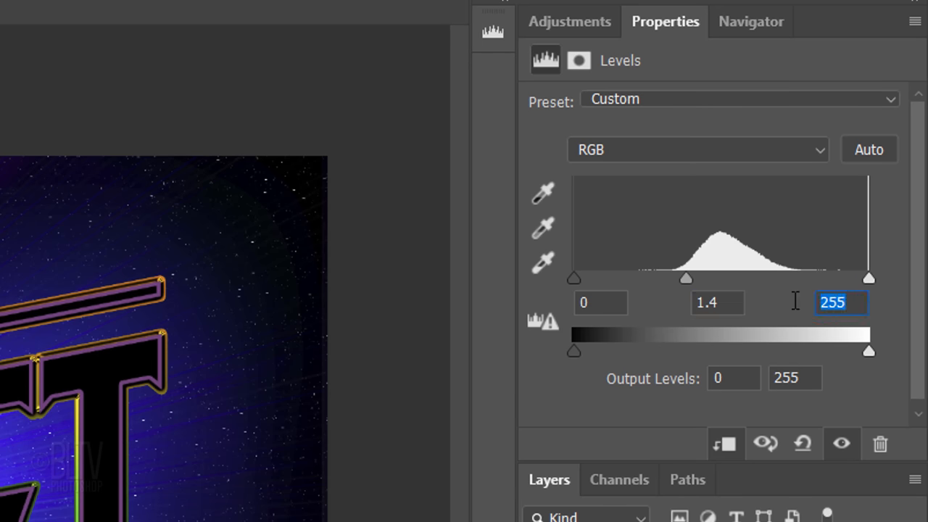
pyautogui.write('200')
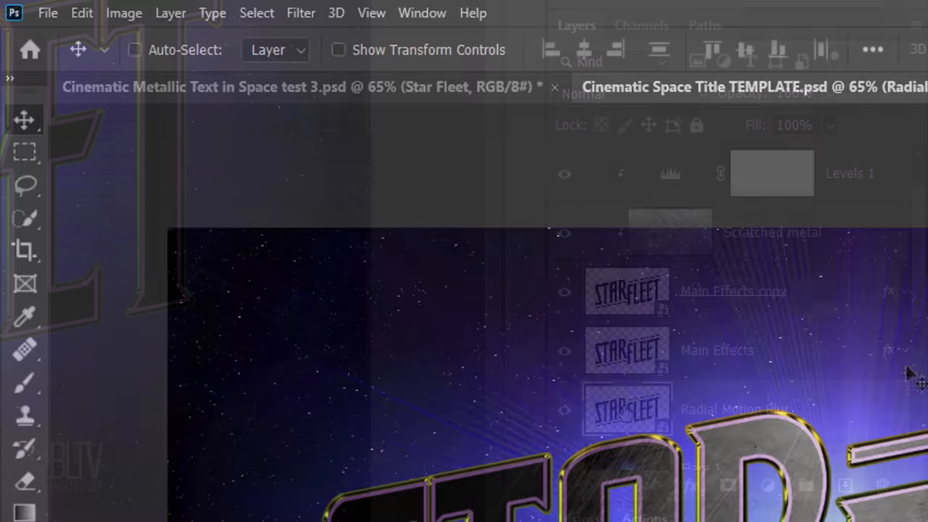
# Apply a Radial Blur filter at amount 100, Zoom method, Best quality to the logo layer.
pyautogui.click(301, 11)
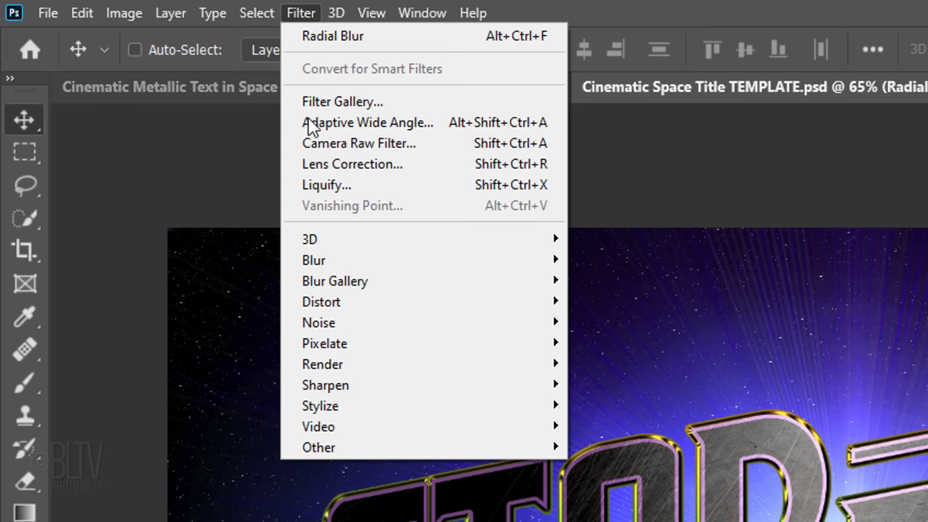
pyautogui.moveTo(314, 260)
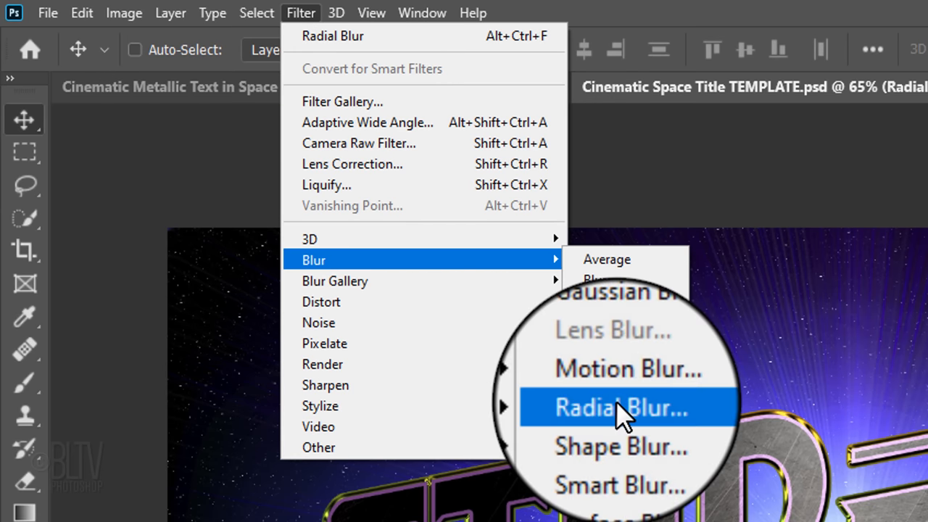
pyautogui.click(627, 406)
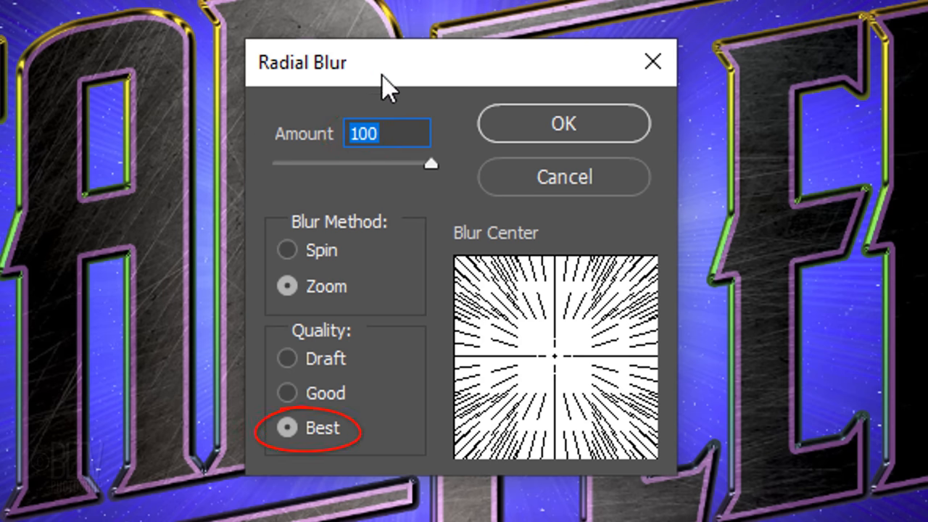
pyautogui.click(563, 123)
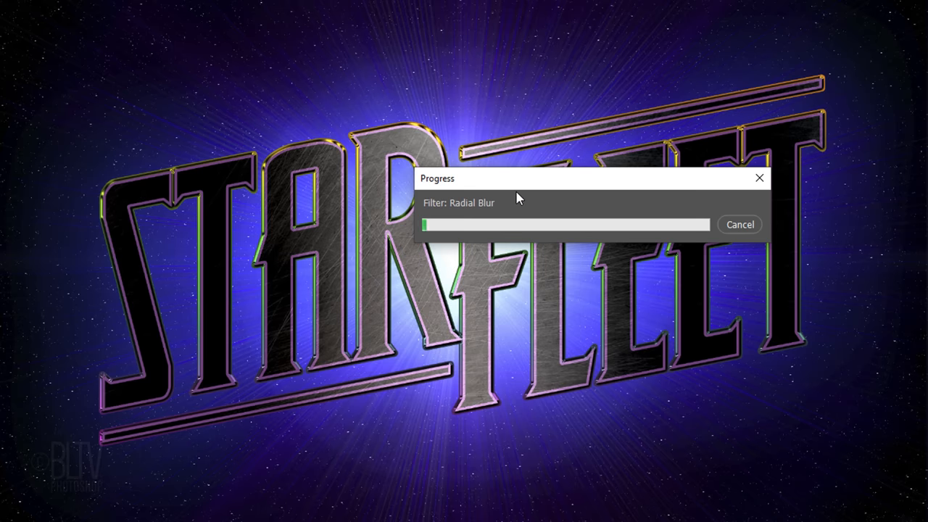
pyautogui.click(626, 93)
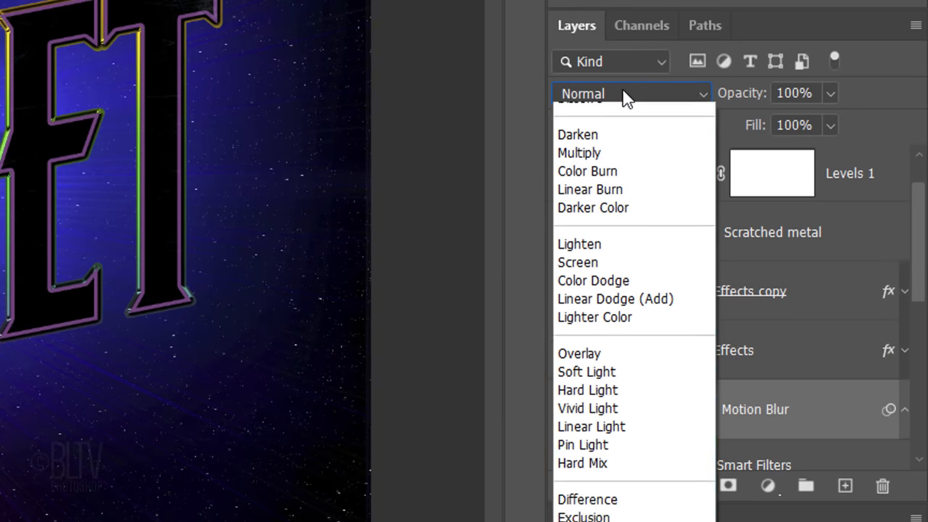
# Set the radial blur layer to Divide at 20% opacity and show the Inside Bevel layer.
pyautogui.scroll(-3)
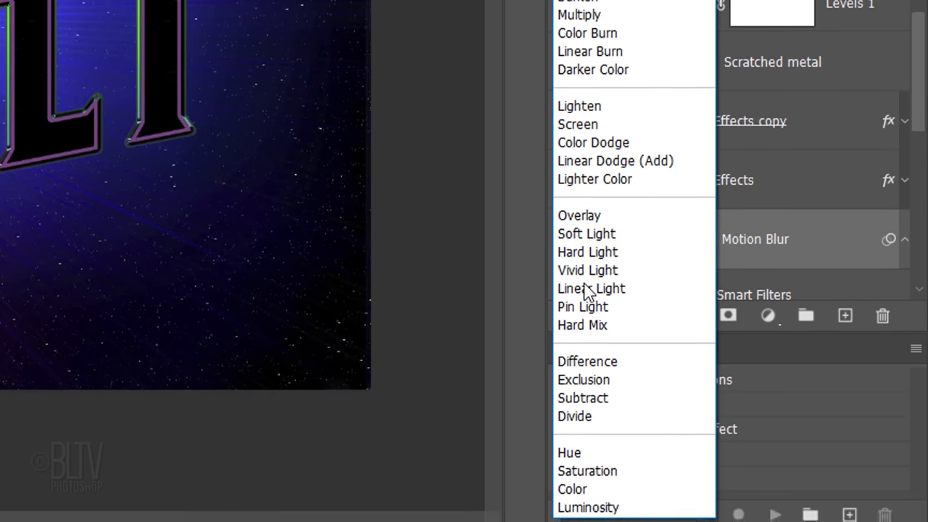
pyautogui.click(574, 415)
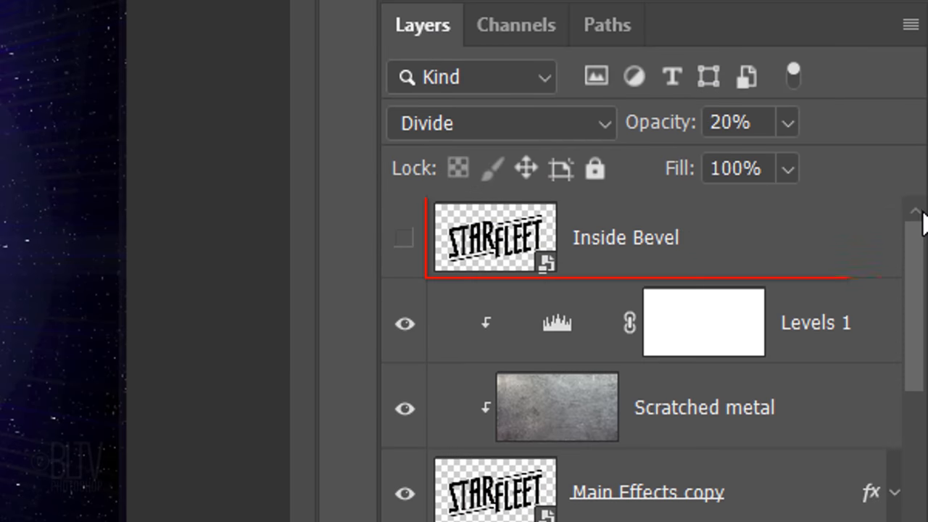
pyautogui.click(404, 241)
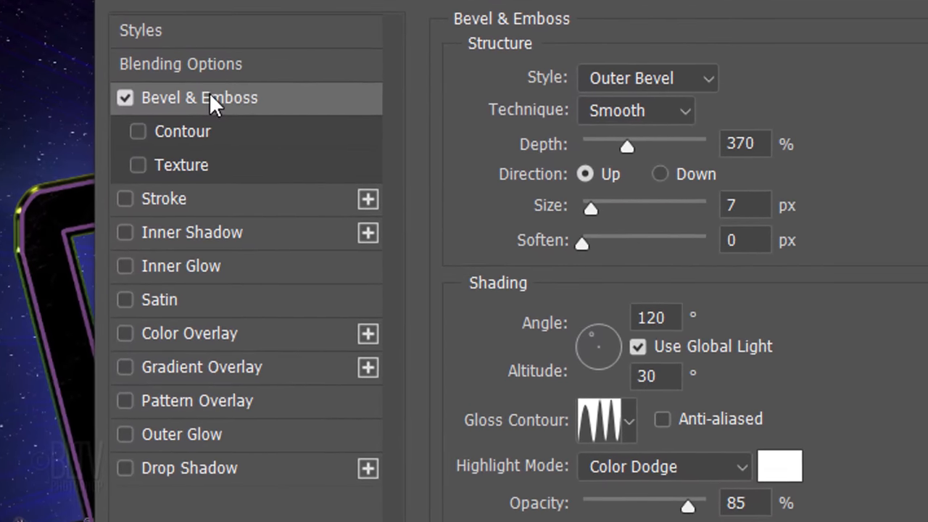
# Switch Bevel & Emboss to Inner Bevel with the Chisel Hard technique, depth 100, size 10.
pyautogui.click(646, 78)
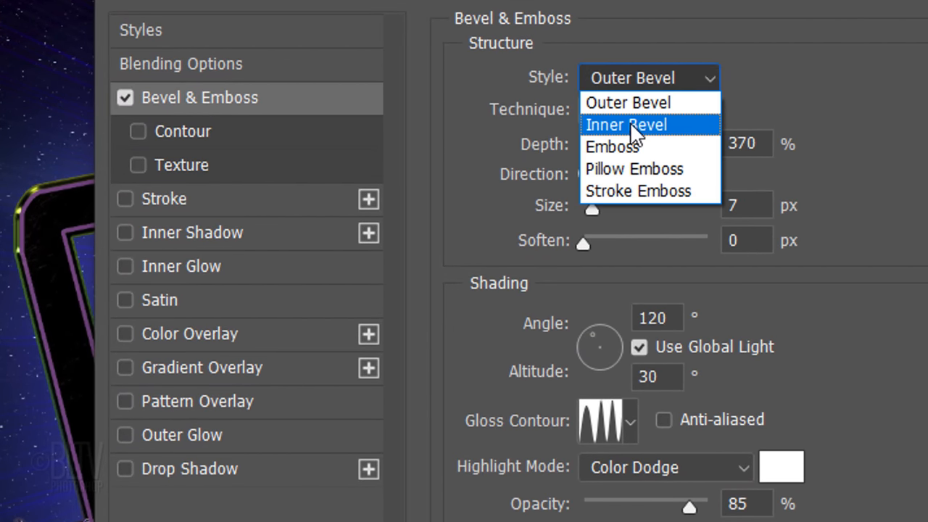
pyautogui.click(627, 124)
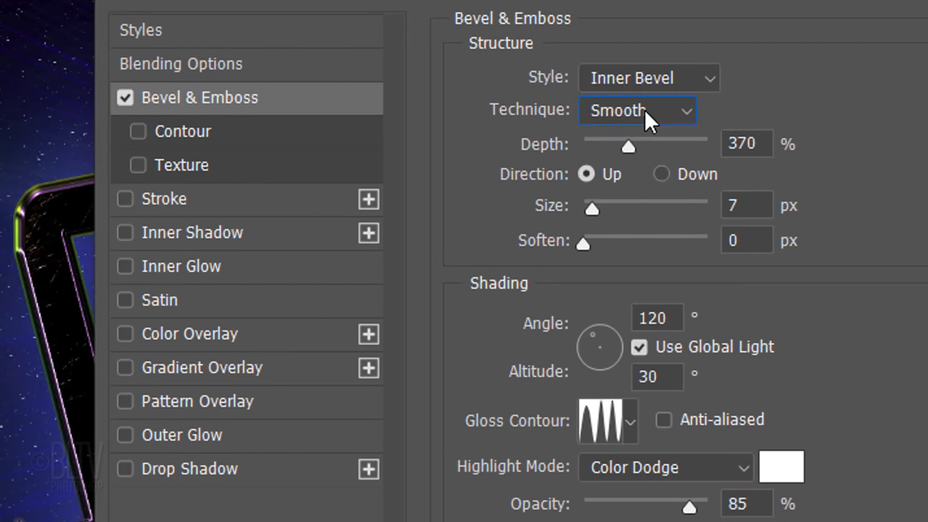
pyautogui.click(636, 111)
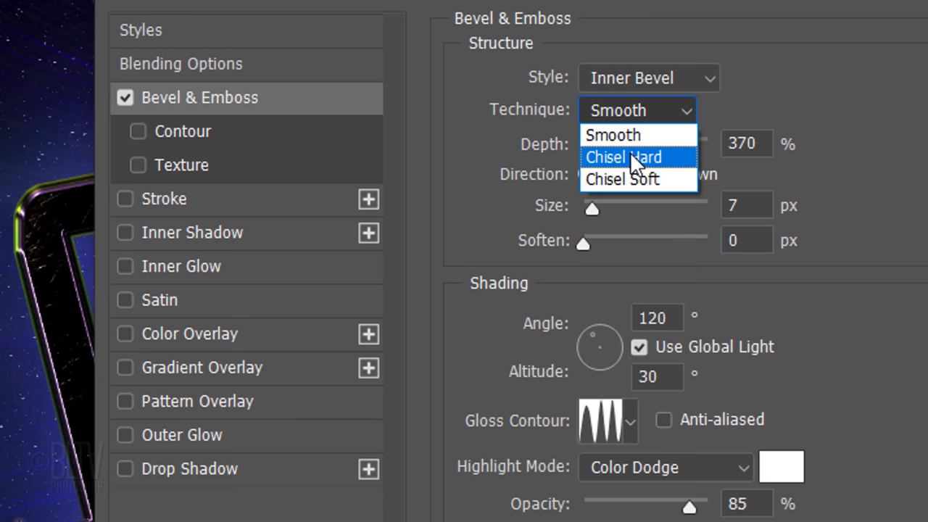
pyautogui.click(624, 157)
pyautogui.write('15')
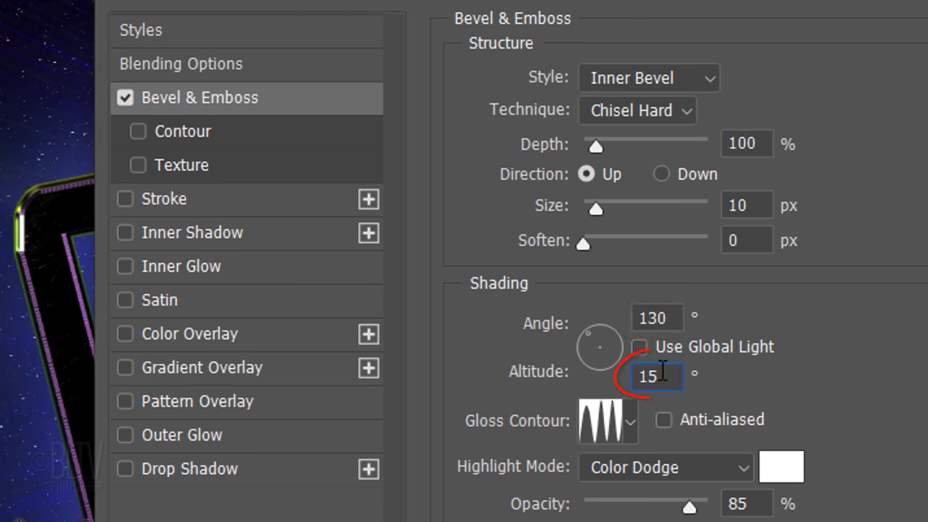
# Set local lighting angle 130°, altitude 20°, and Screen highlights at 60%.
pyautogui.write('20')
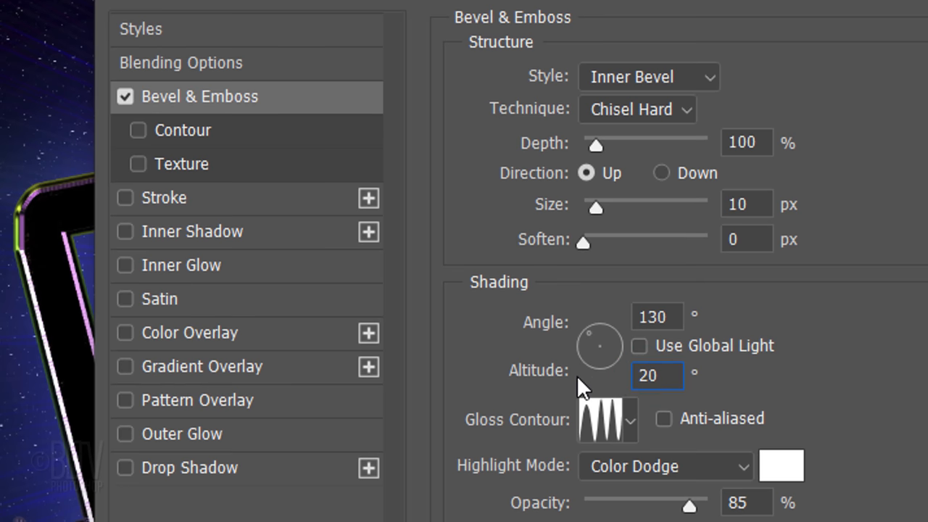
pyautogui.click(629, 419)
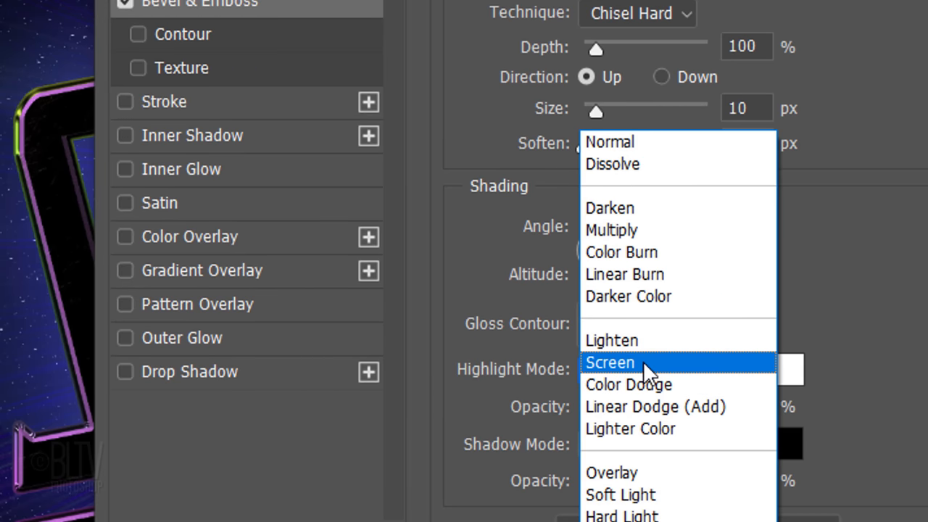
pyautogui.click(610, 363)
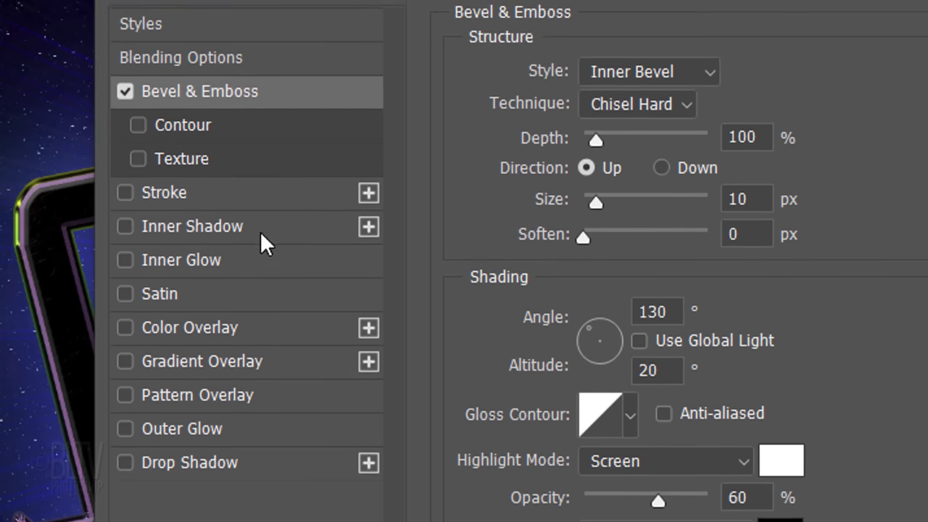
# Enable Contour on Inside Bevel's Bevel & Emboss and bring up the contour shape presets.
pyautogui.click(137, 125)
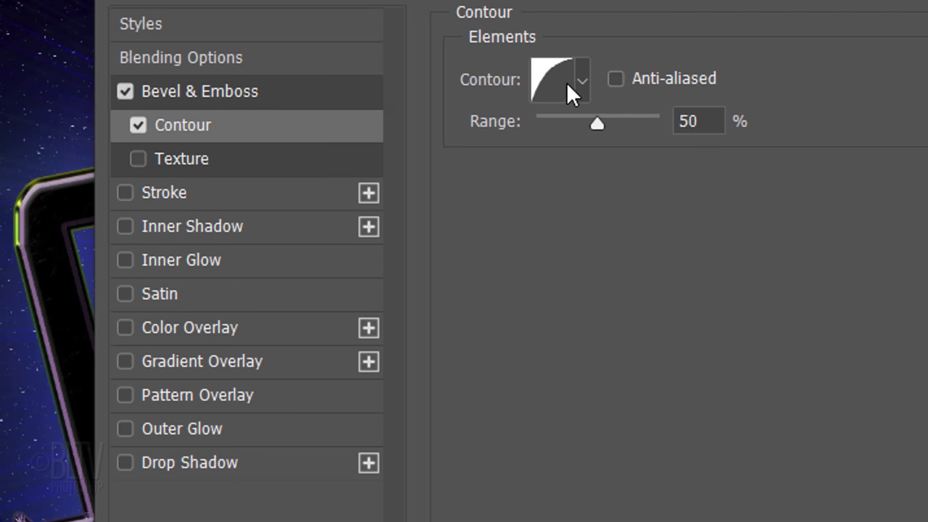
pyautogui.click(580, 79)
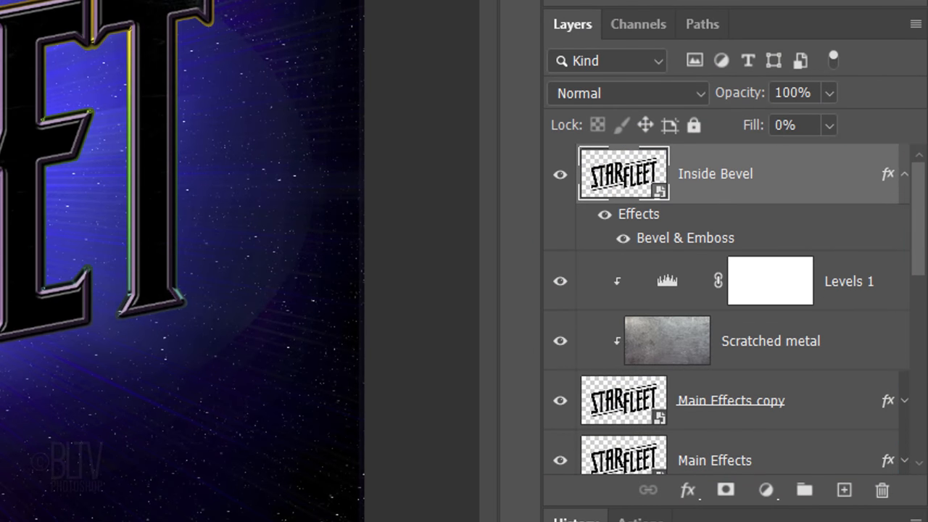
# Select Inside Bevel through Radial Motion Blur and group them as the Star Fleet group (Ctrl+G).
pyautogui.scroll(-3)
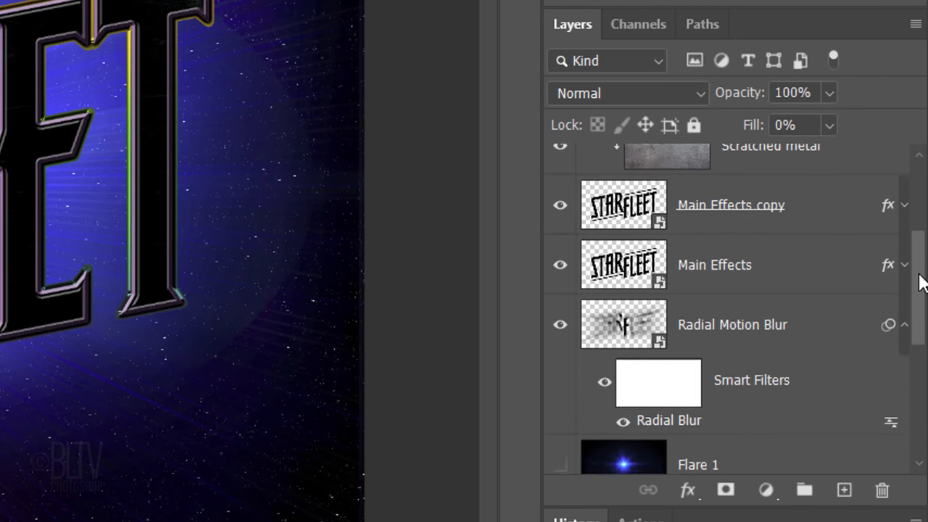
pyautogui.click(732, 223)
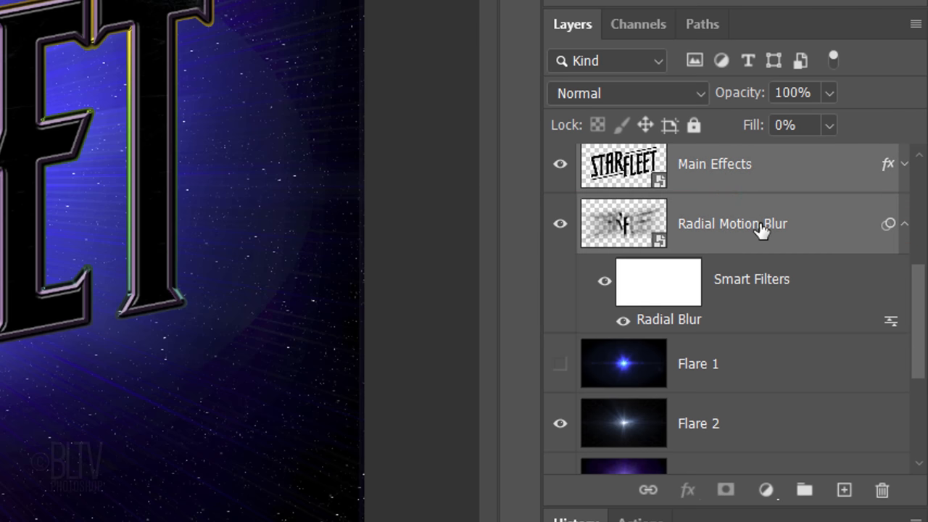
pyautogui.press('ctrl+g')
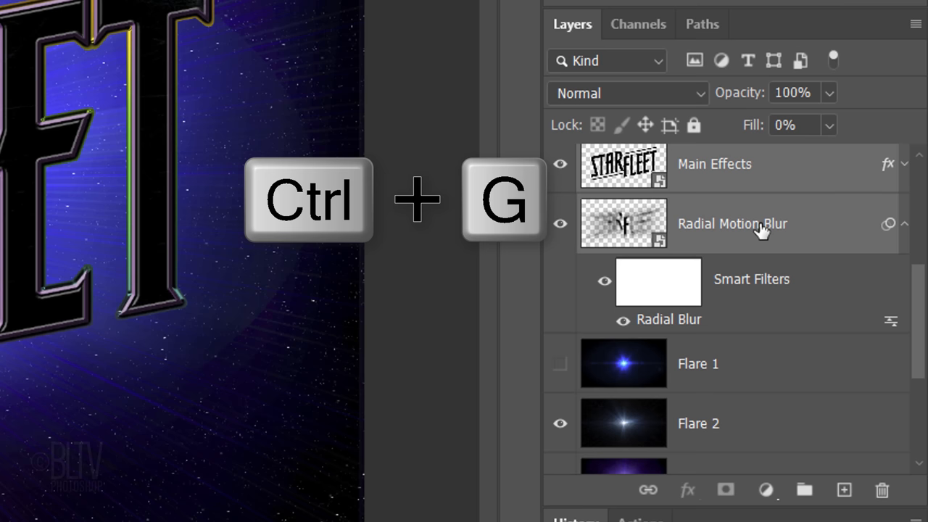
pyautogui.press('ctrl+g')
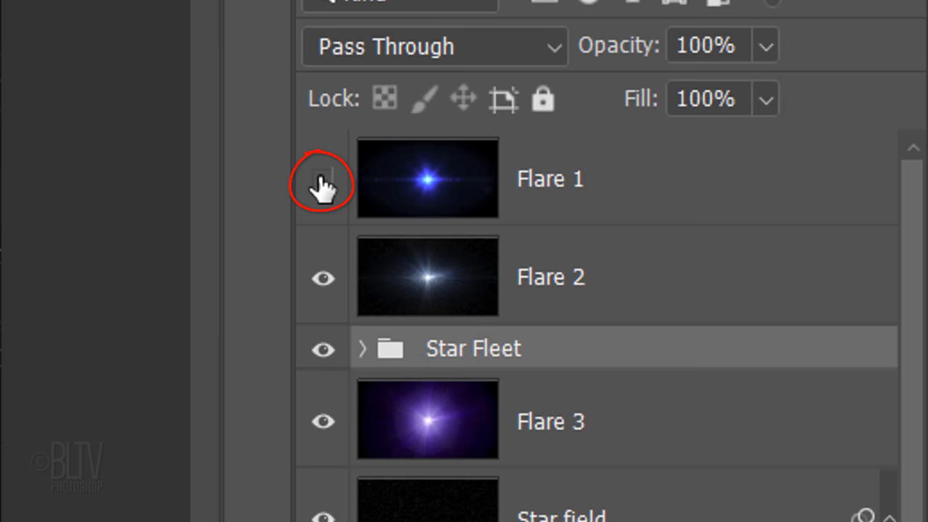
# Make Flare 1 visible, blend it in Screen mode over the title, then move to the Flare 3 layer.
pyautogui.click(426, 177)
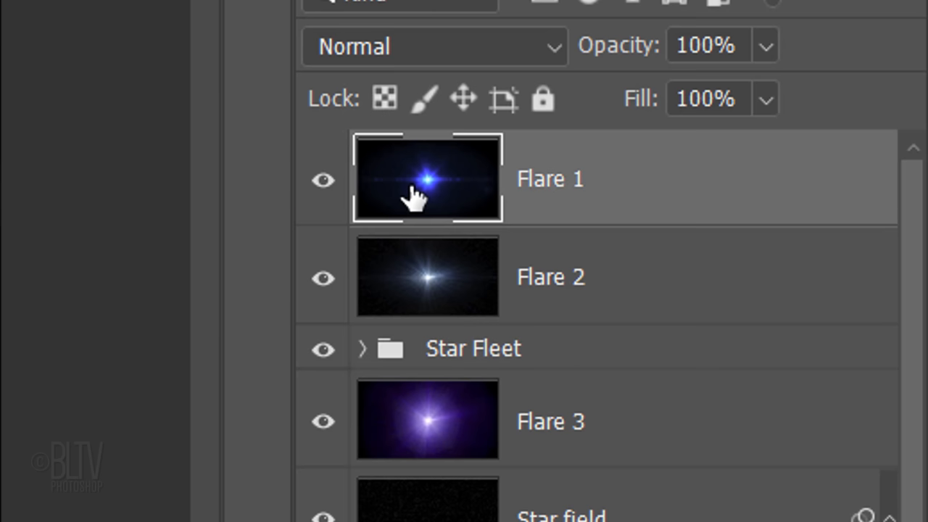
pyautogui.click(432, 45)
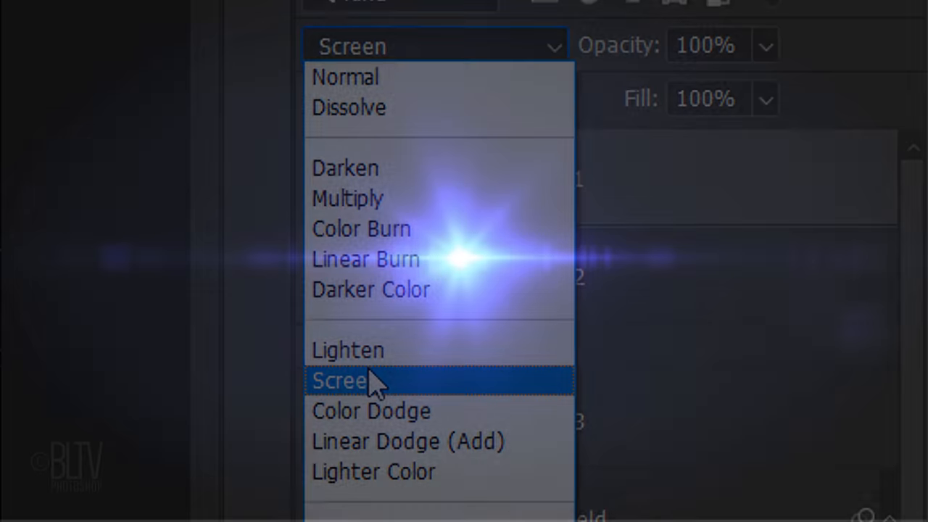
pyautogui.click(339, 380)
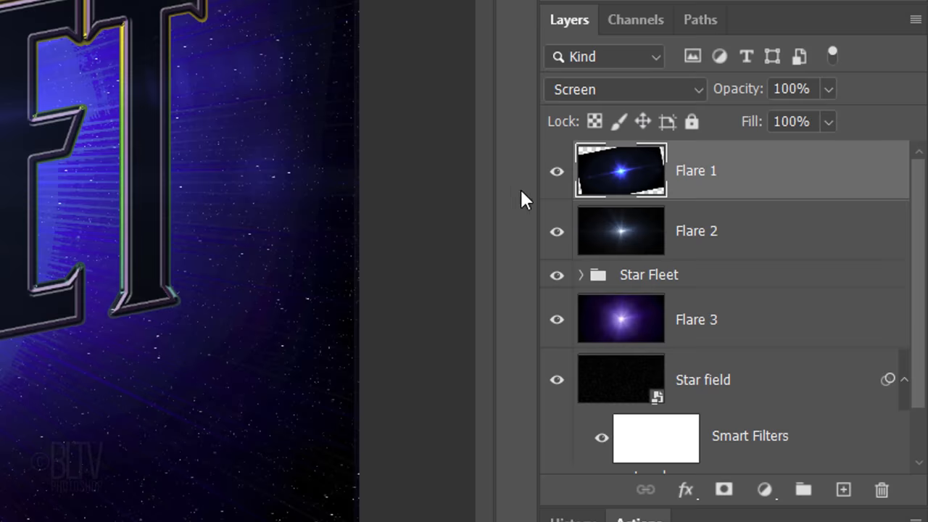
pyautogui.click(621, 319)
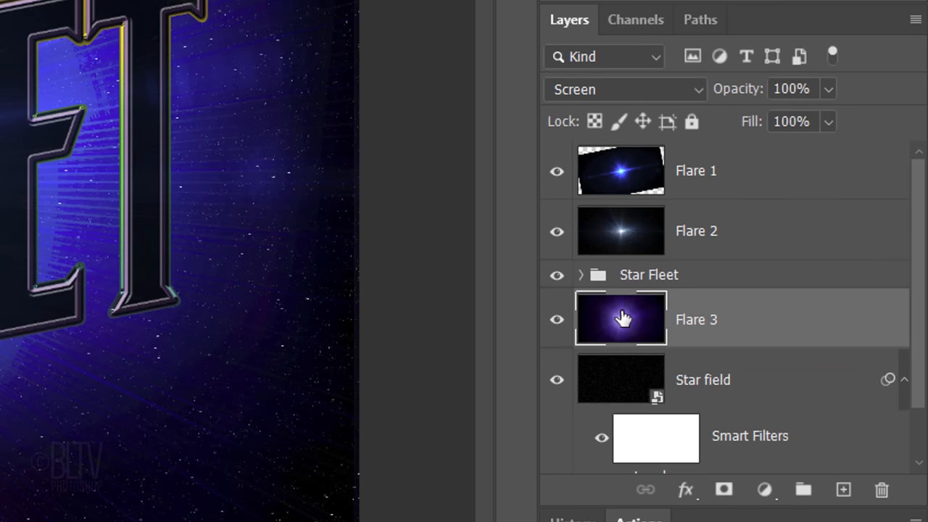